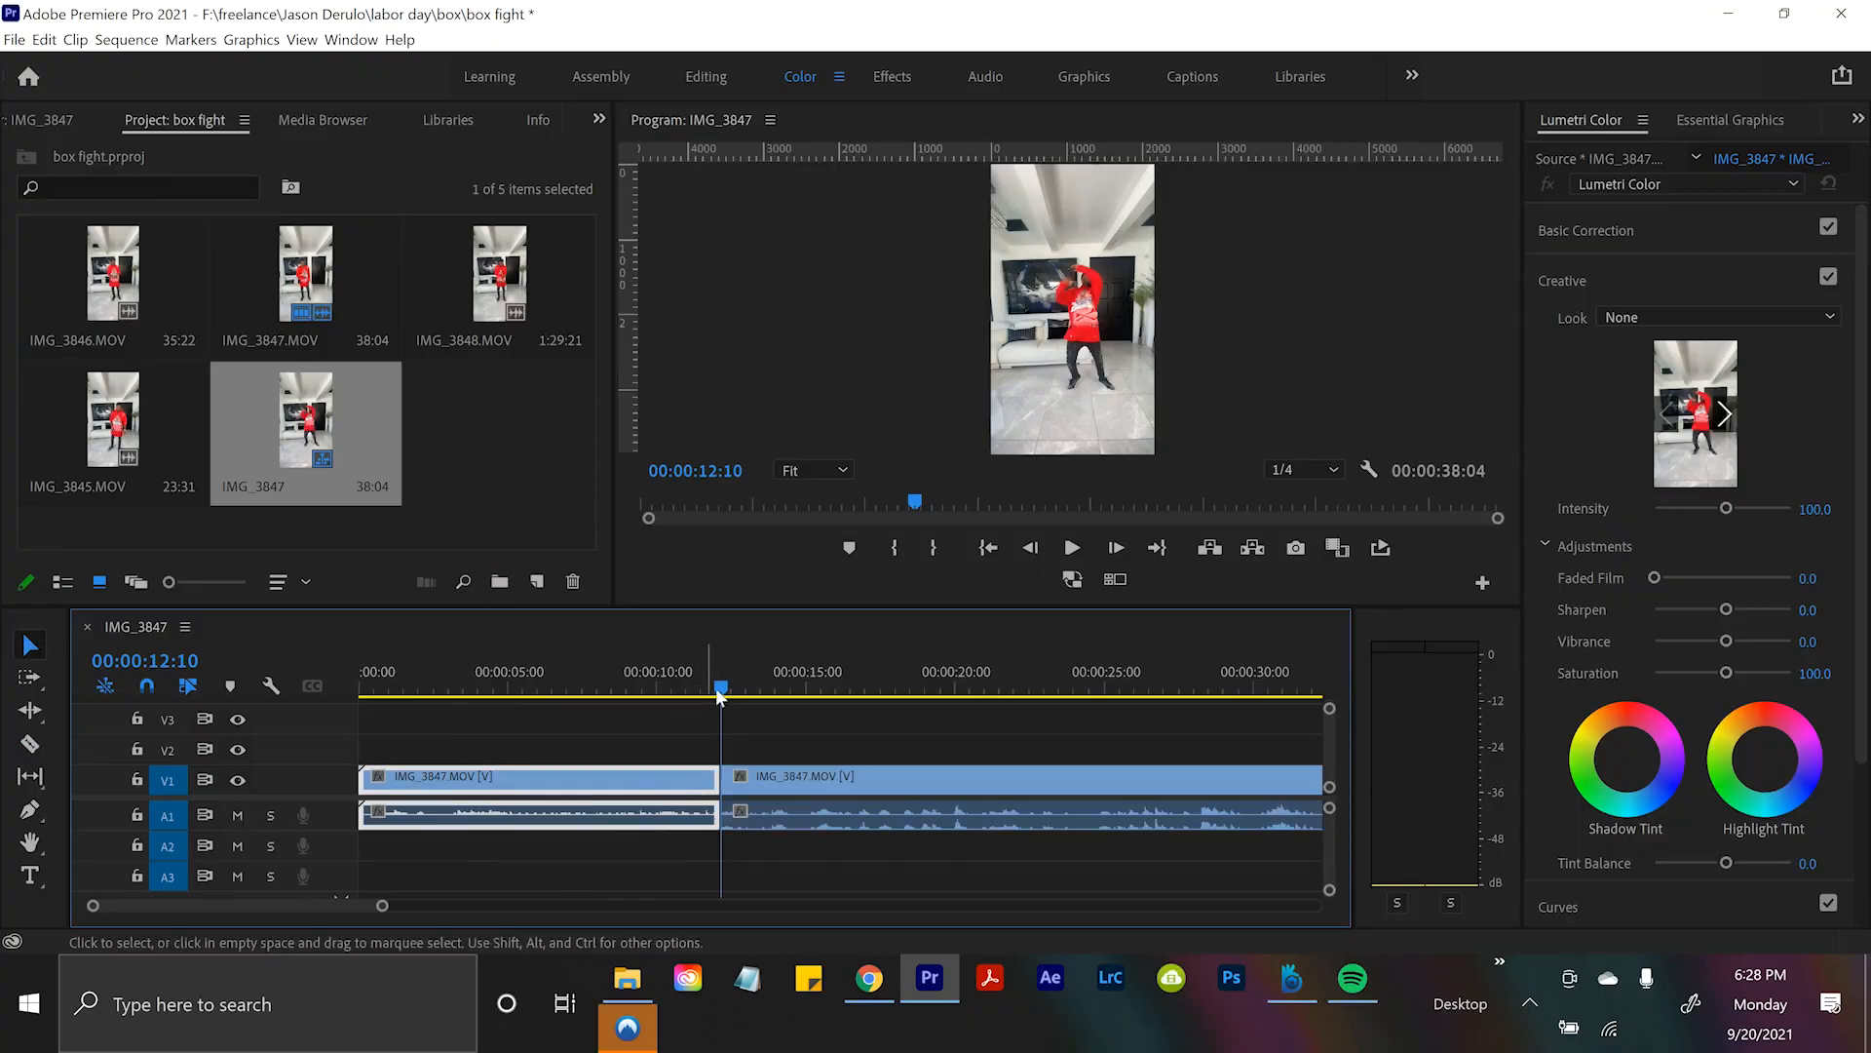
# Select the clip portion before the 12 s cut, then bring up the remaining clip's options.
pyautogui.click(759, 687)
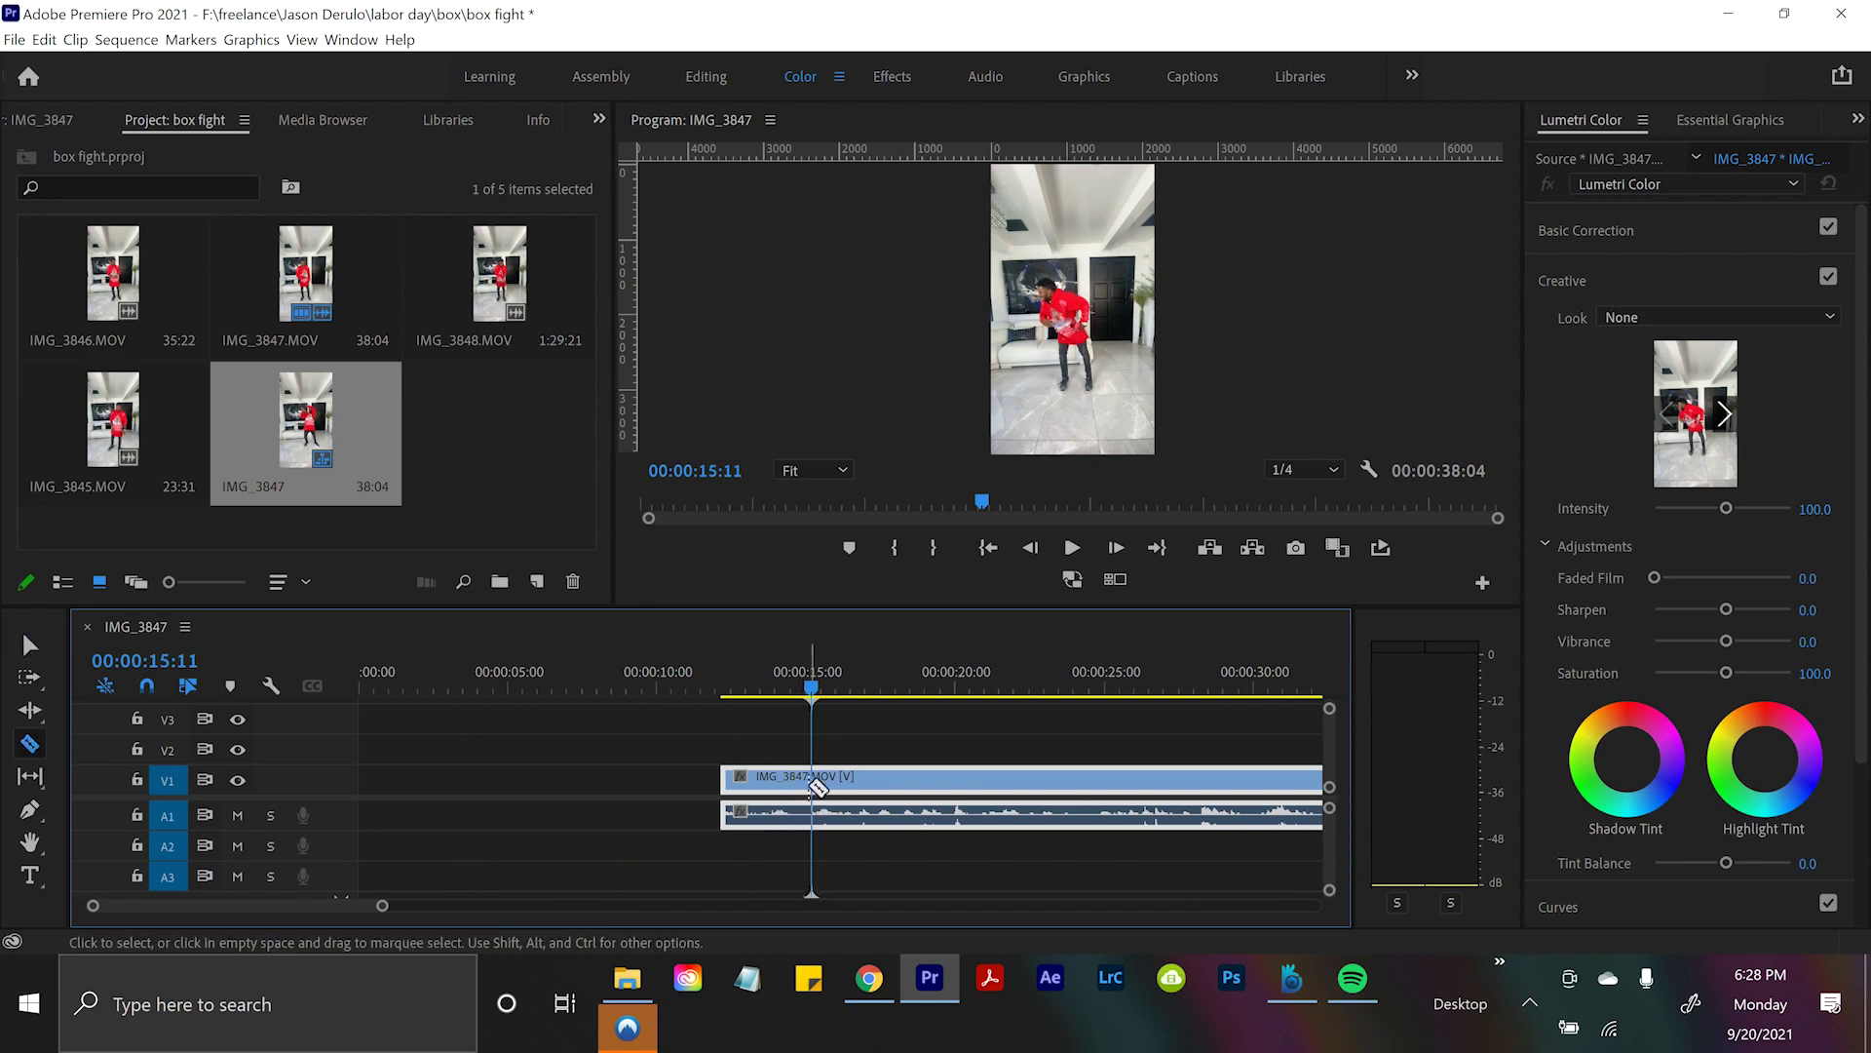
pyautogui.rightClick(812, 786)
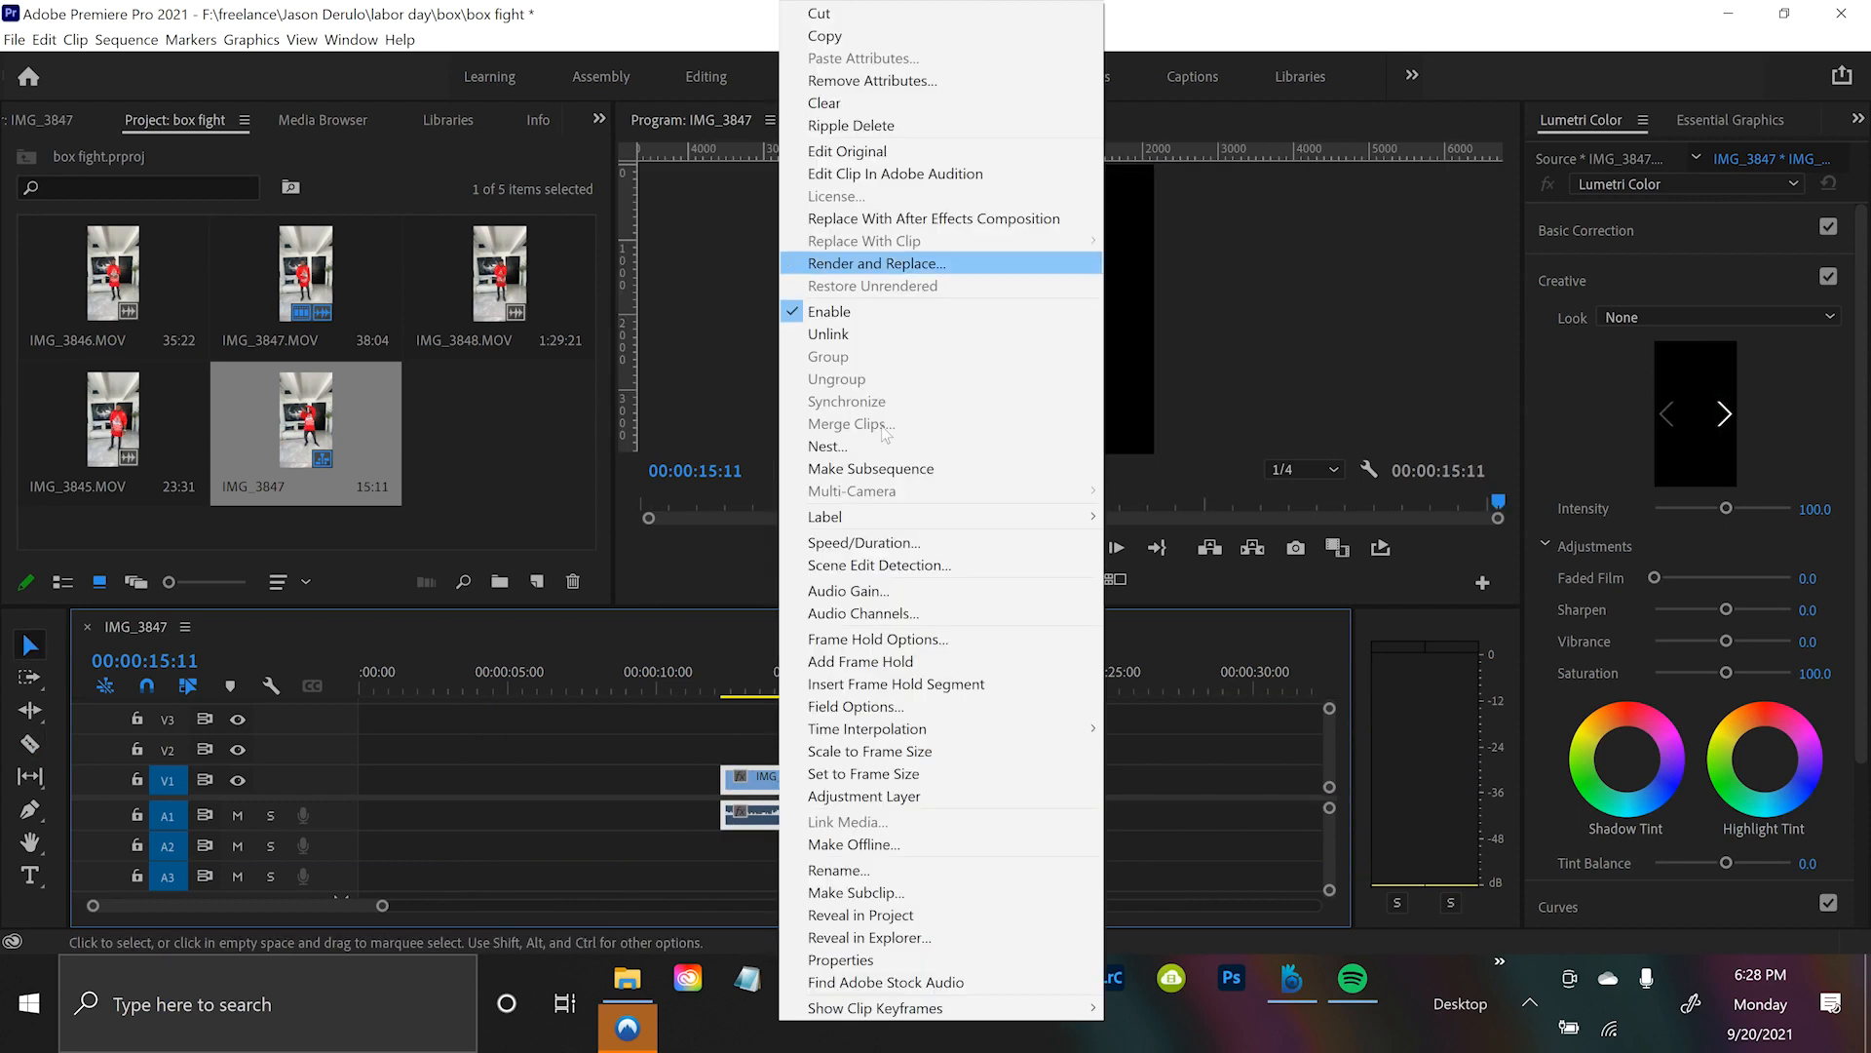
pyautogui.moveTo(934, 219)
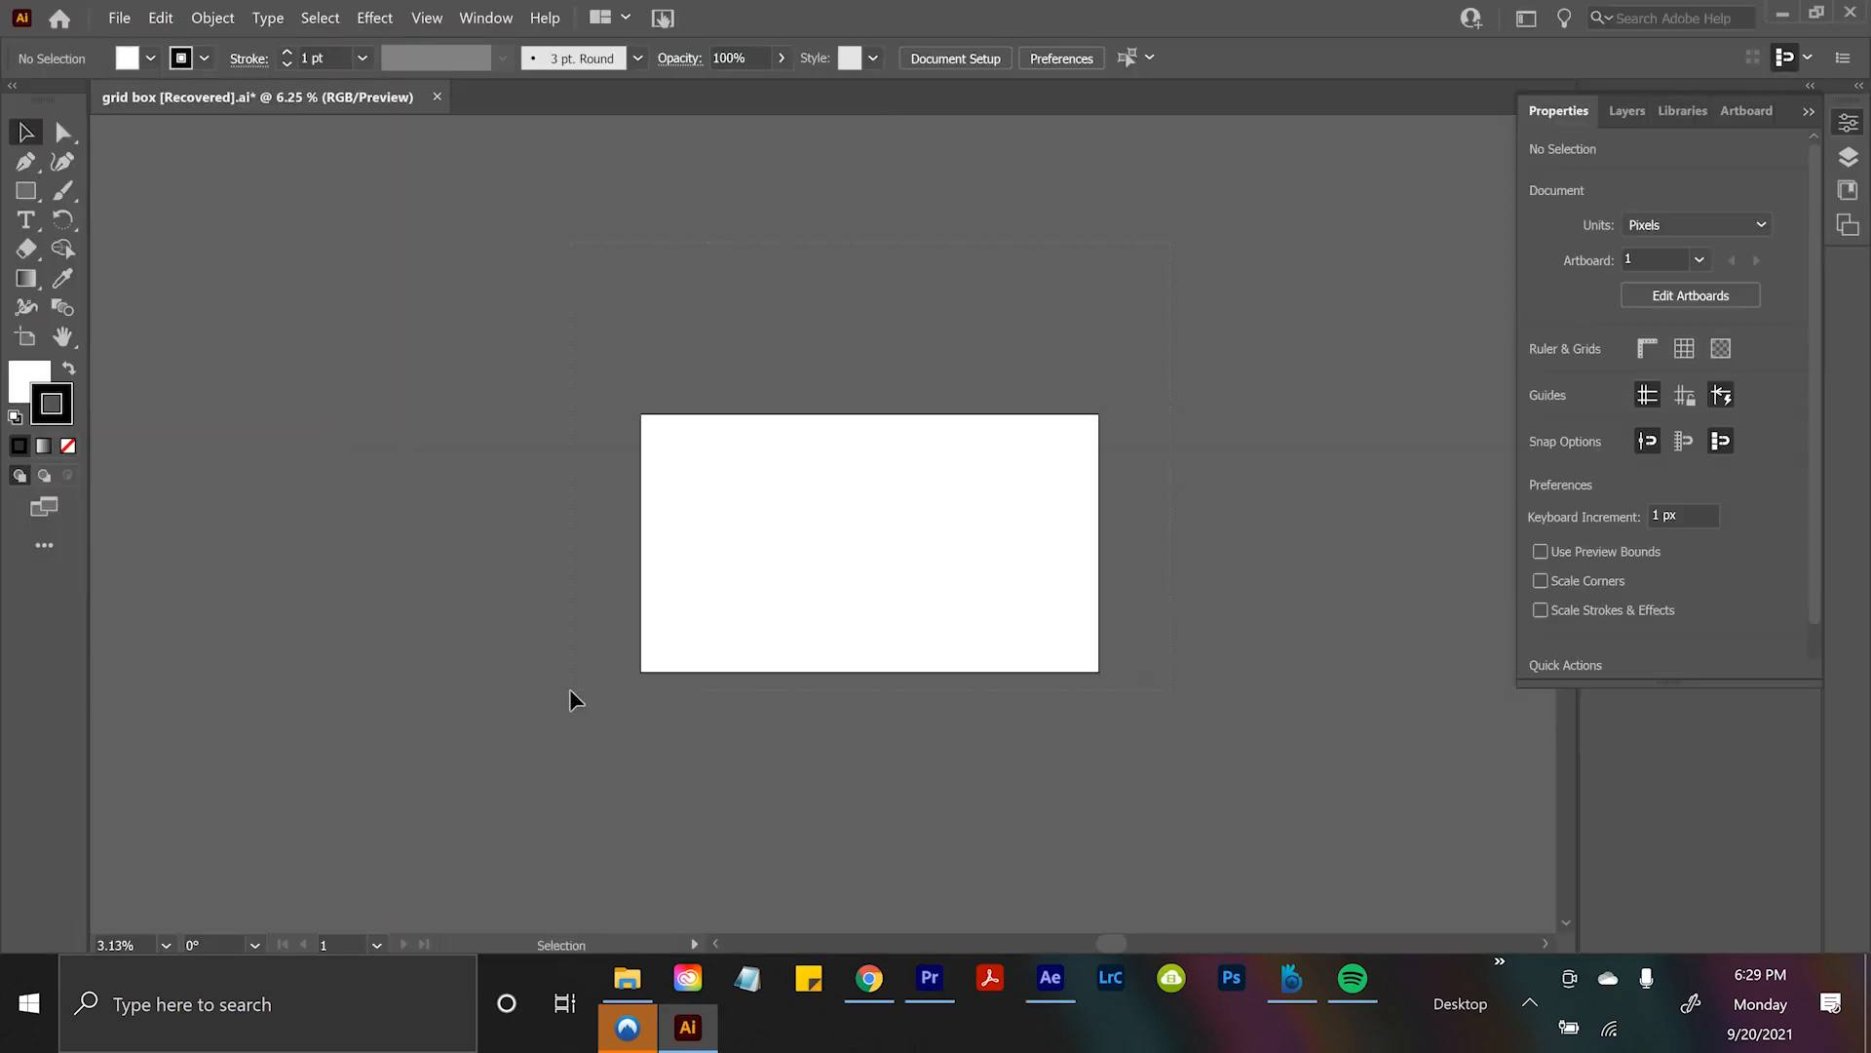
# Move the grid box group beside the artboard and select its 16 pt outer rectangle.
pyautogui.click(868, 543)
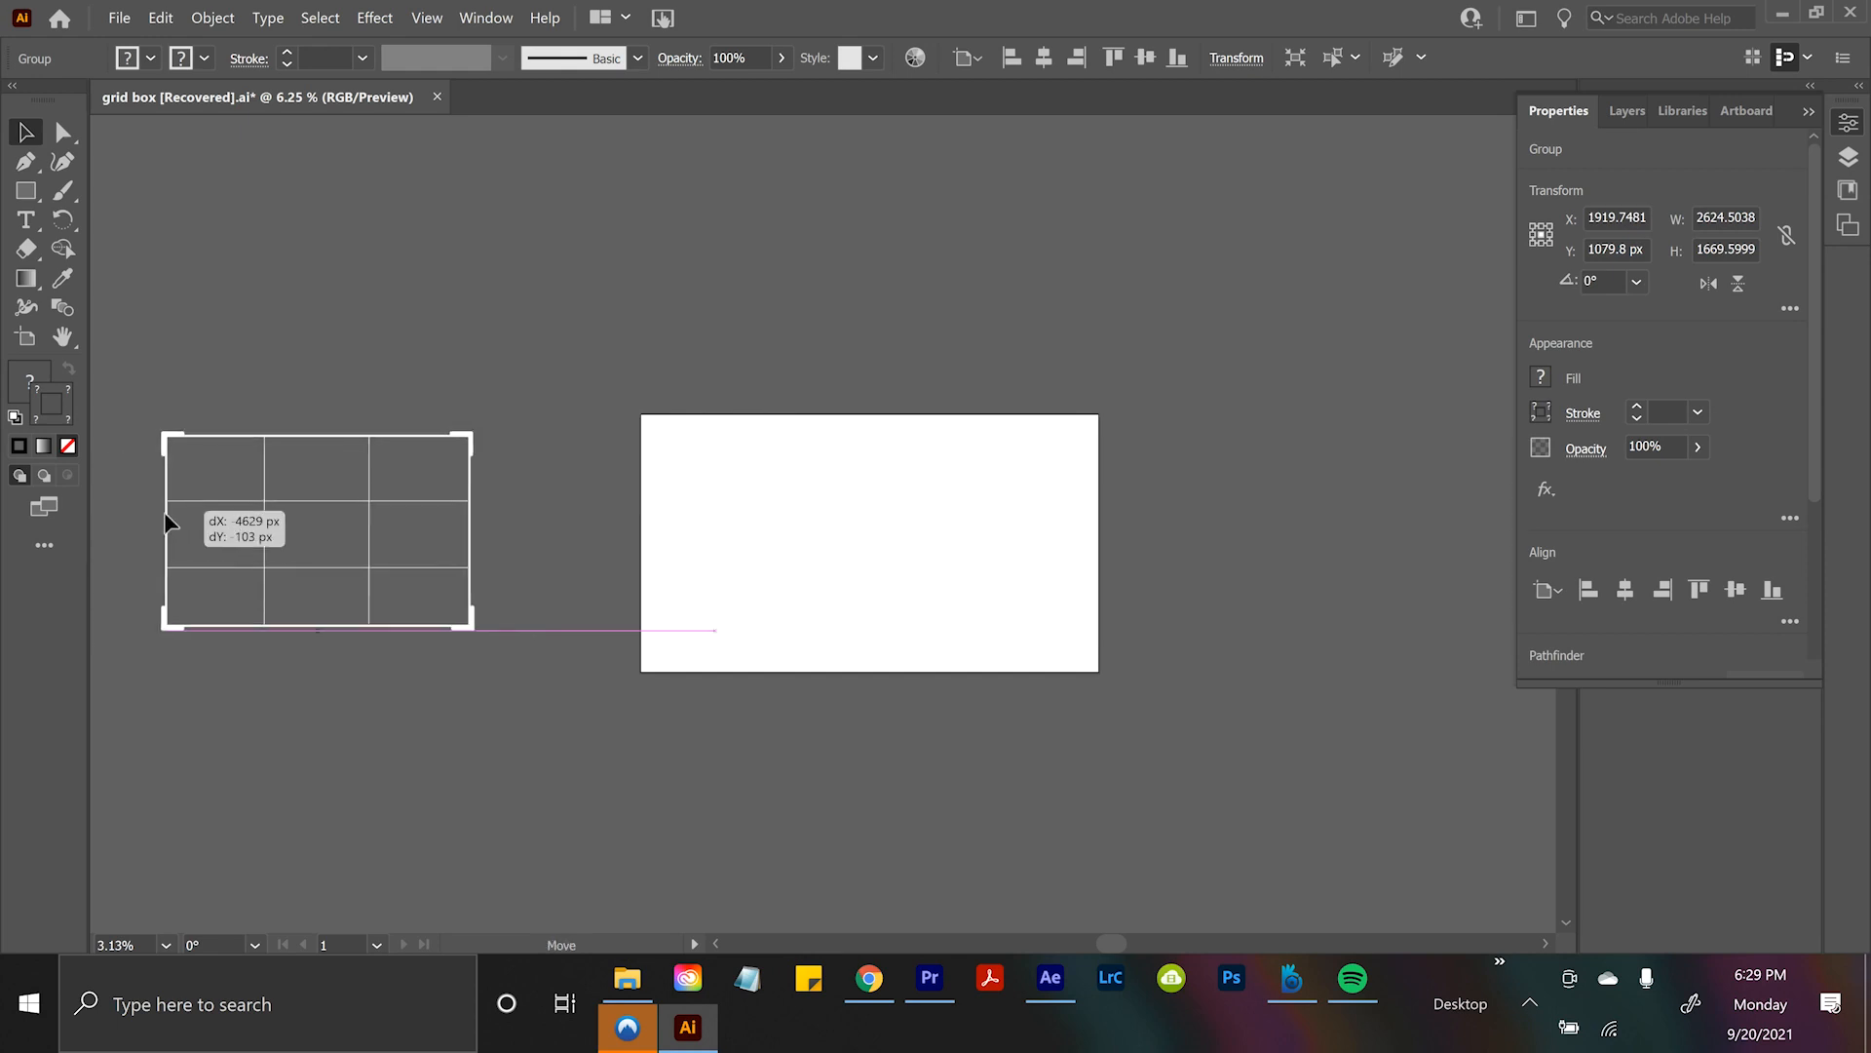
pyautogui.rightClick(166, 525)
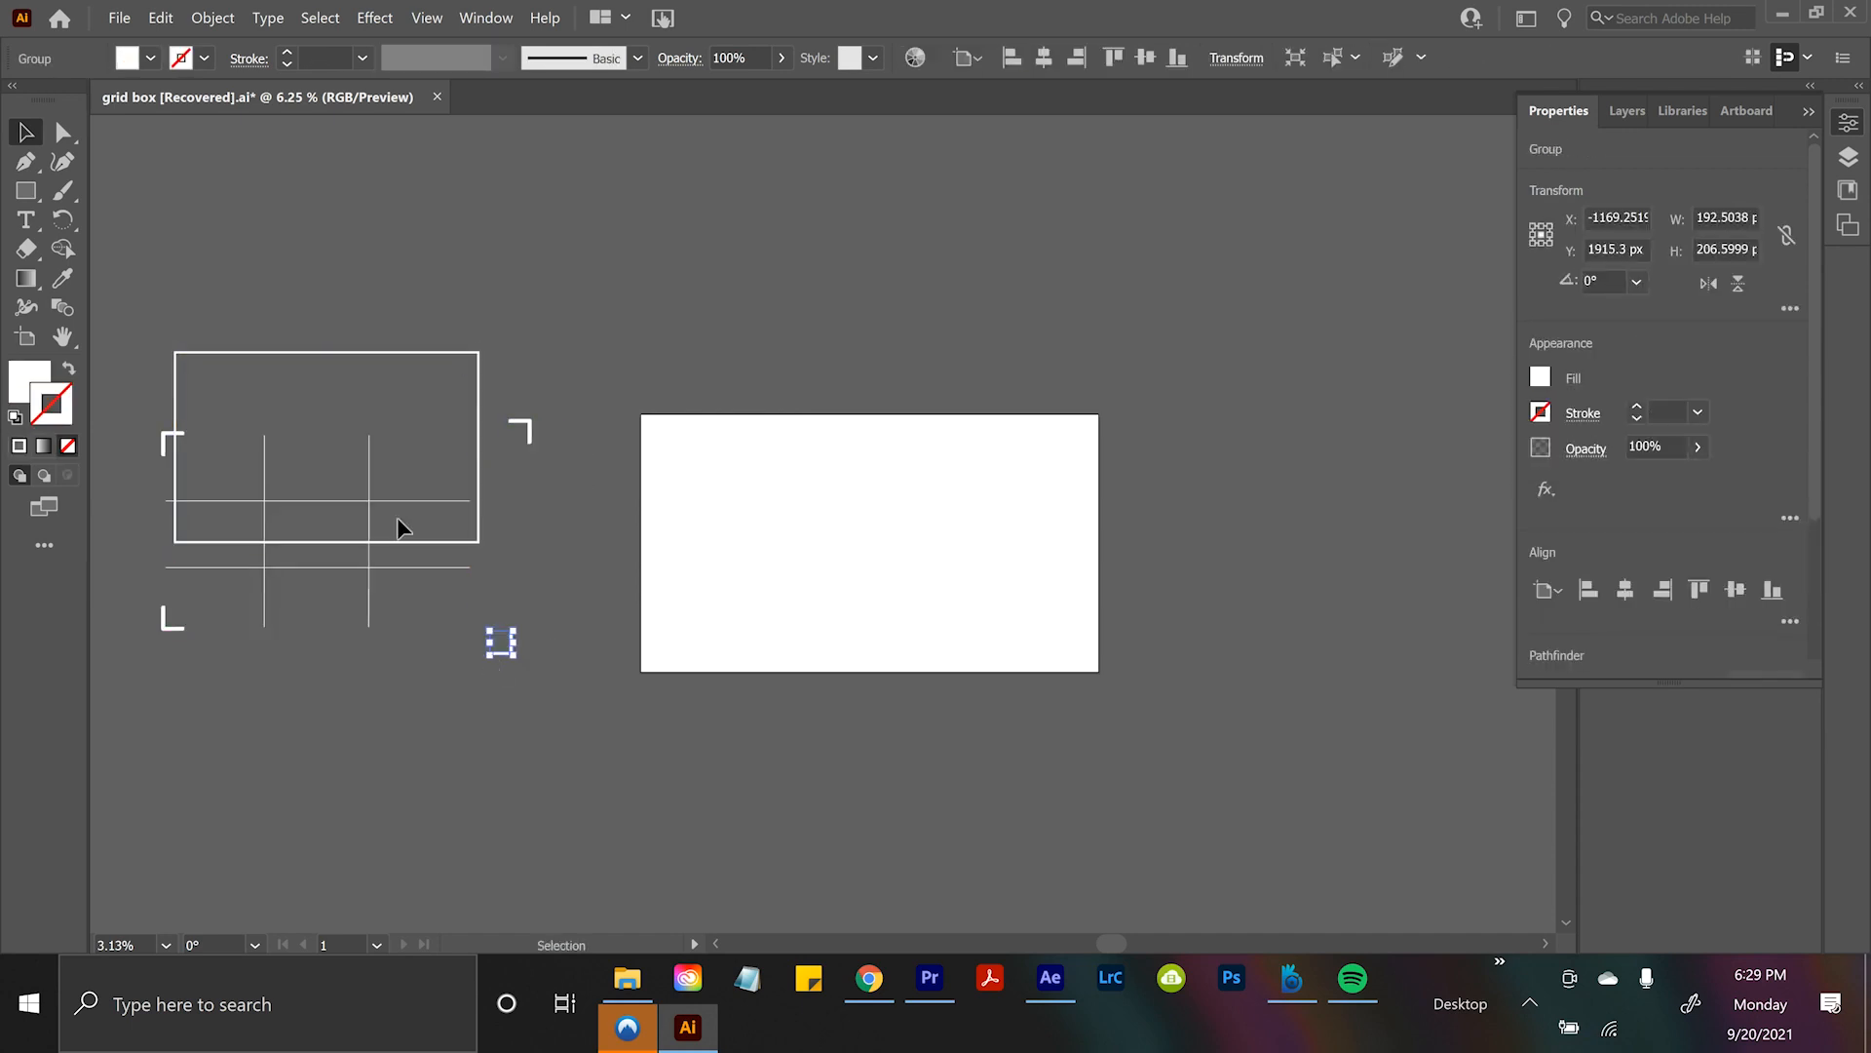
pyautogui.click(316, 531)
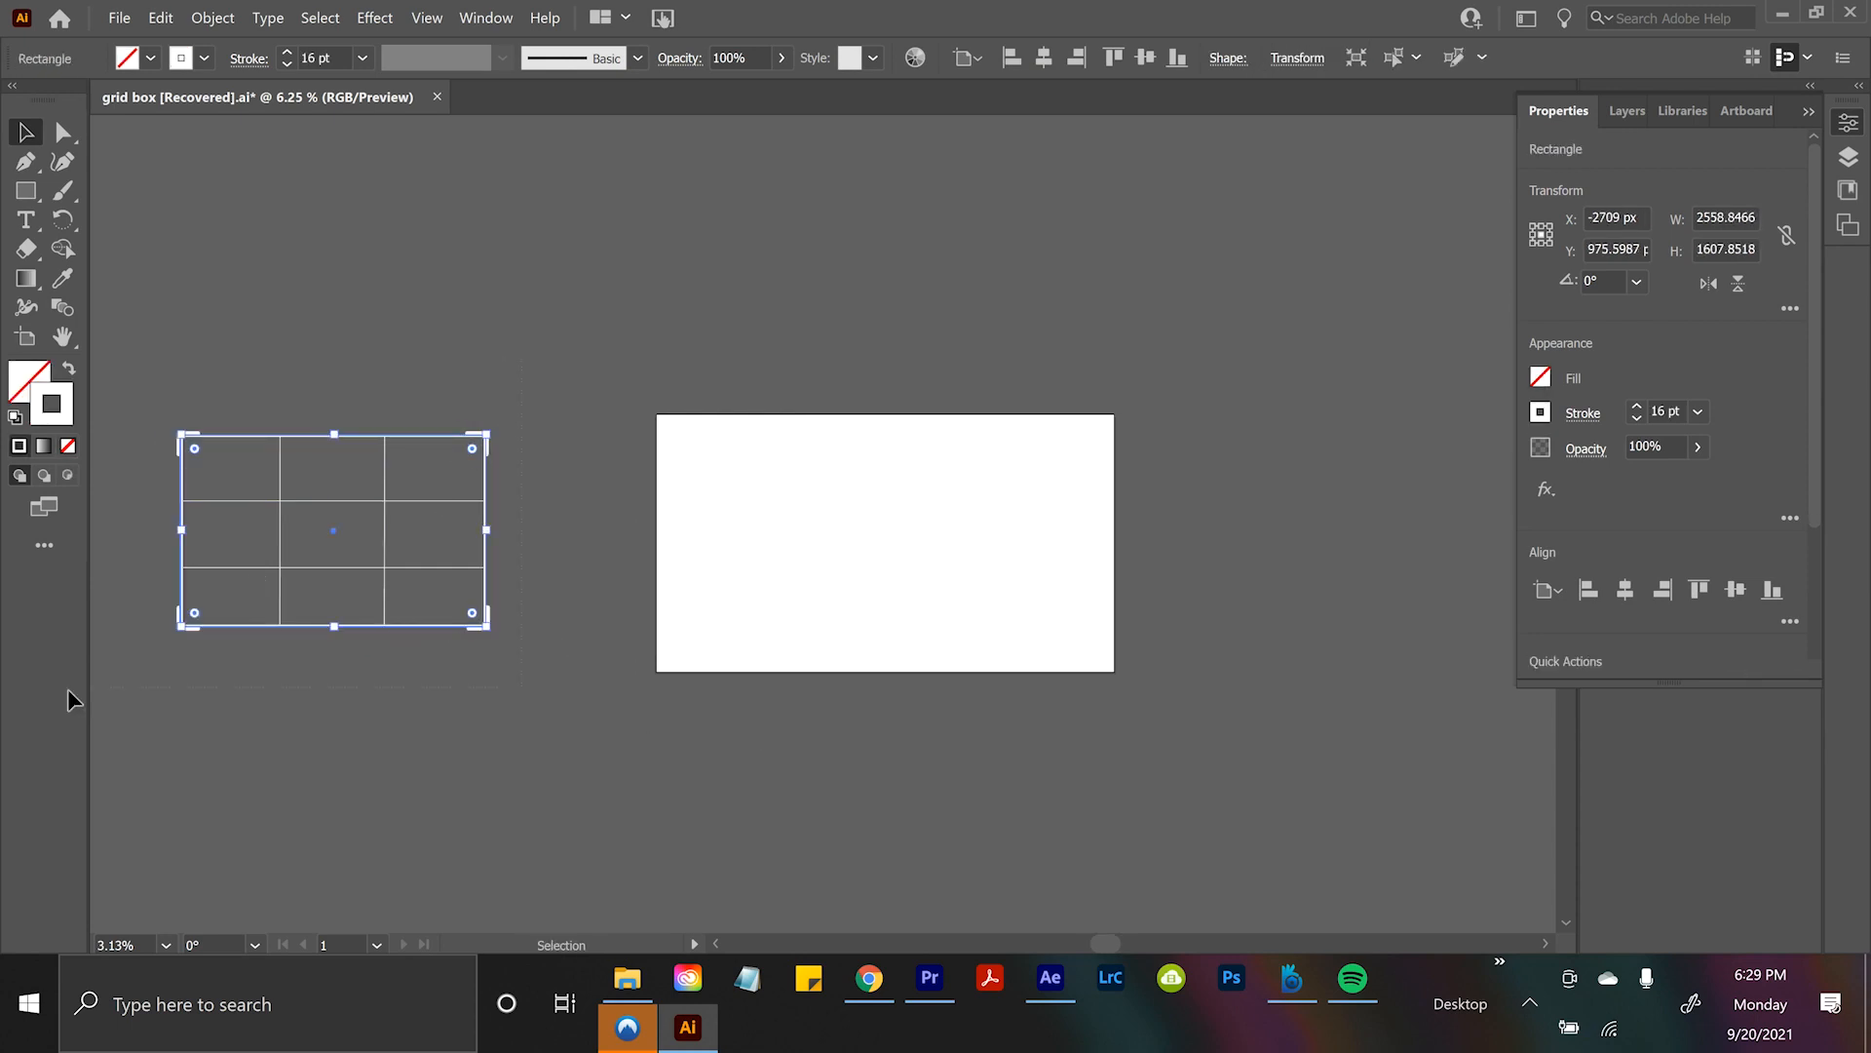
pyautogui.click(1047, 977)
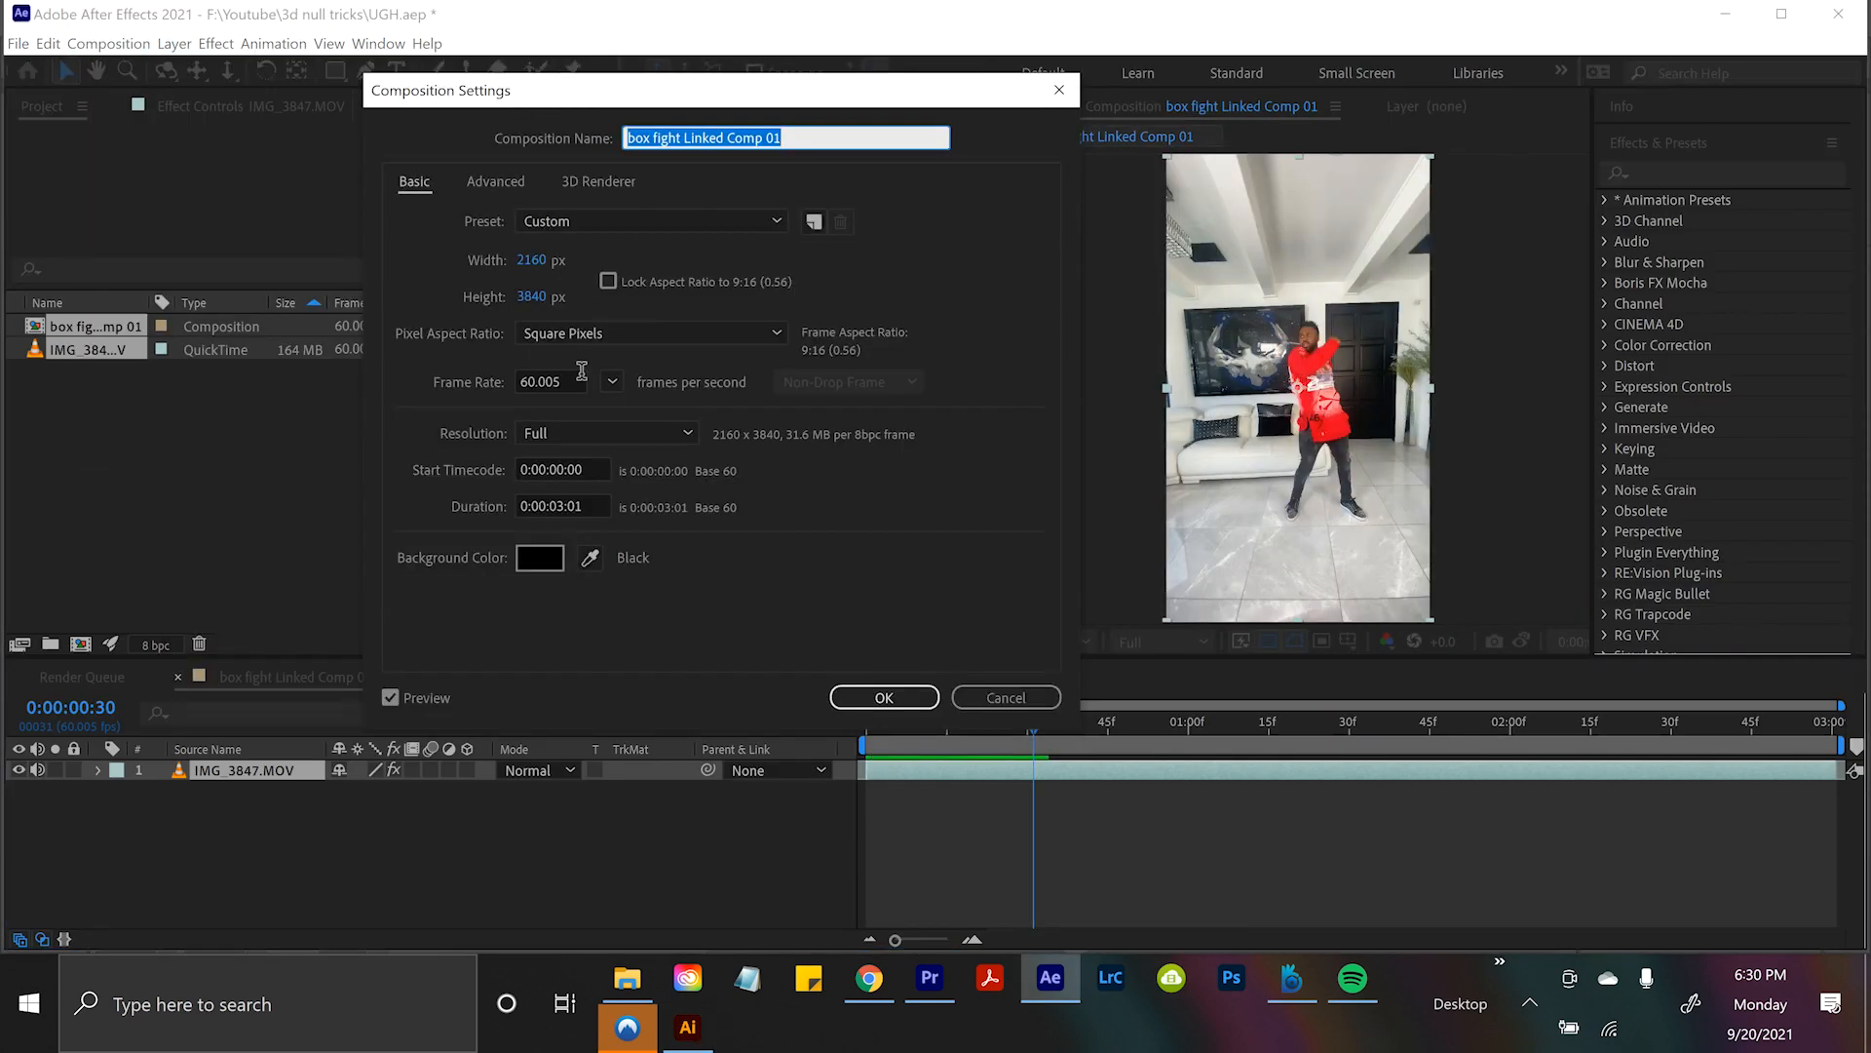
# Change the comp to 23.976 fps with a longer duration, then import filter box.png.
pyautogui.click(798, 627)
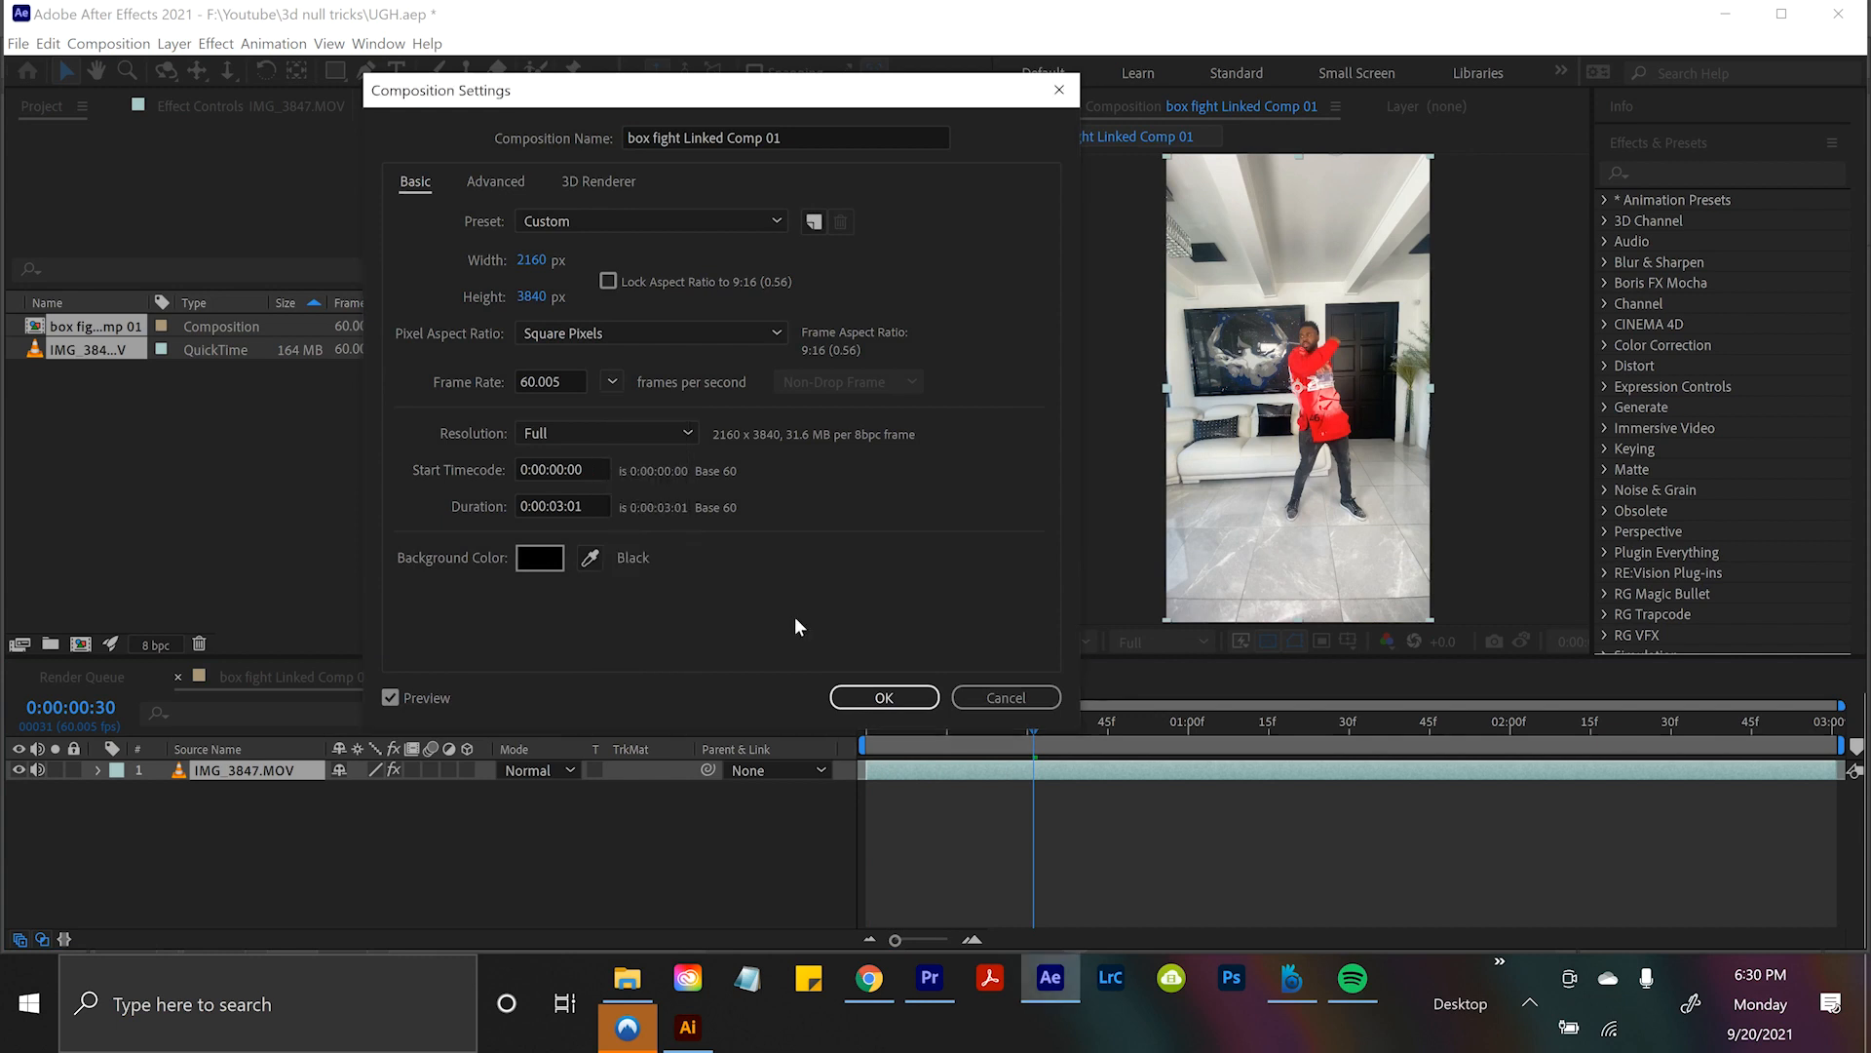
pyautogui.click(883, 697)
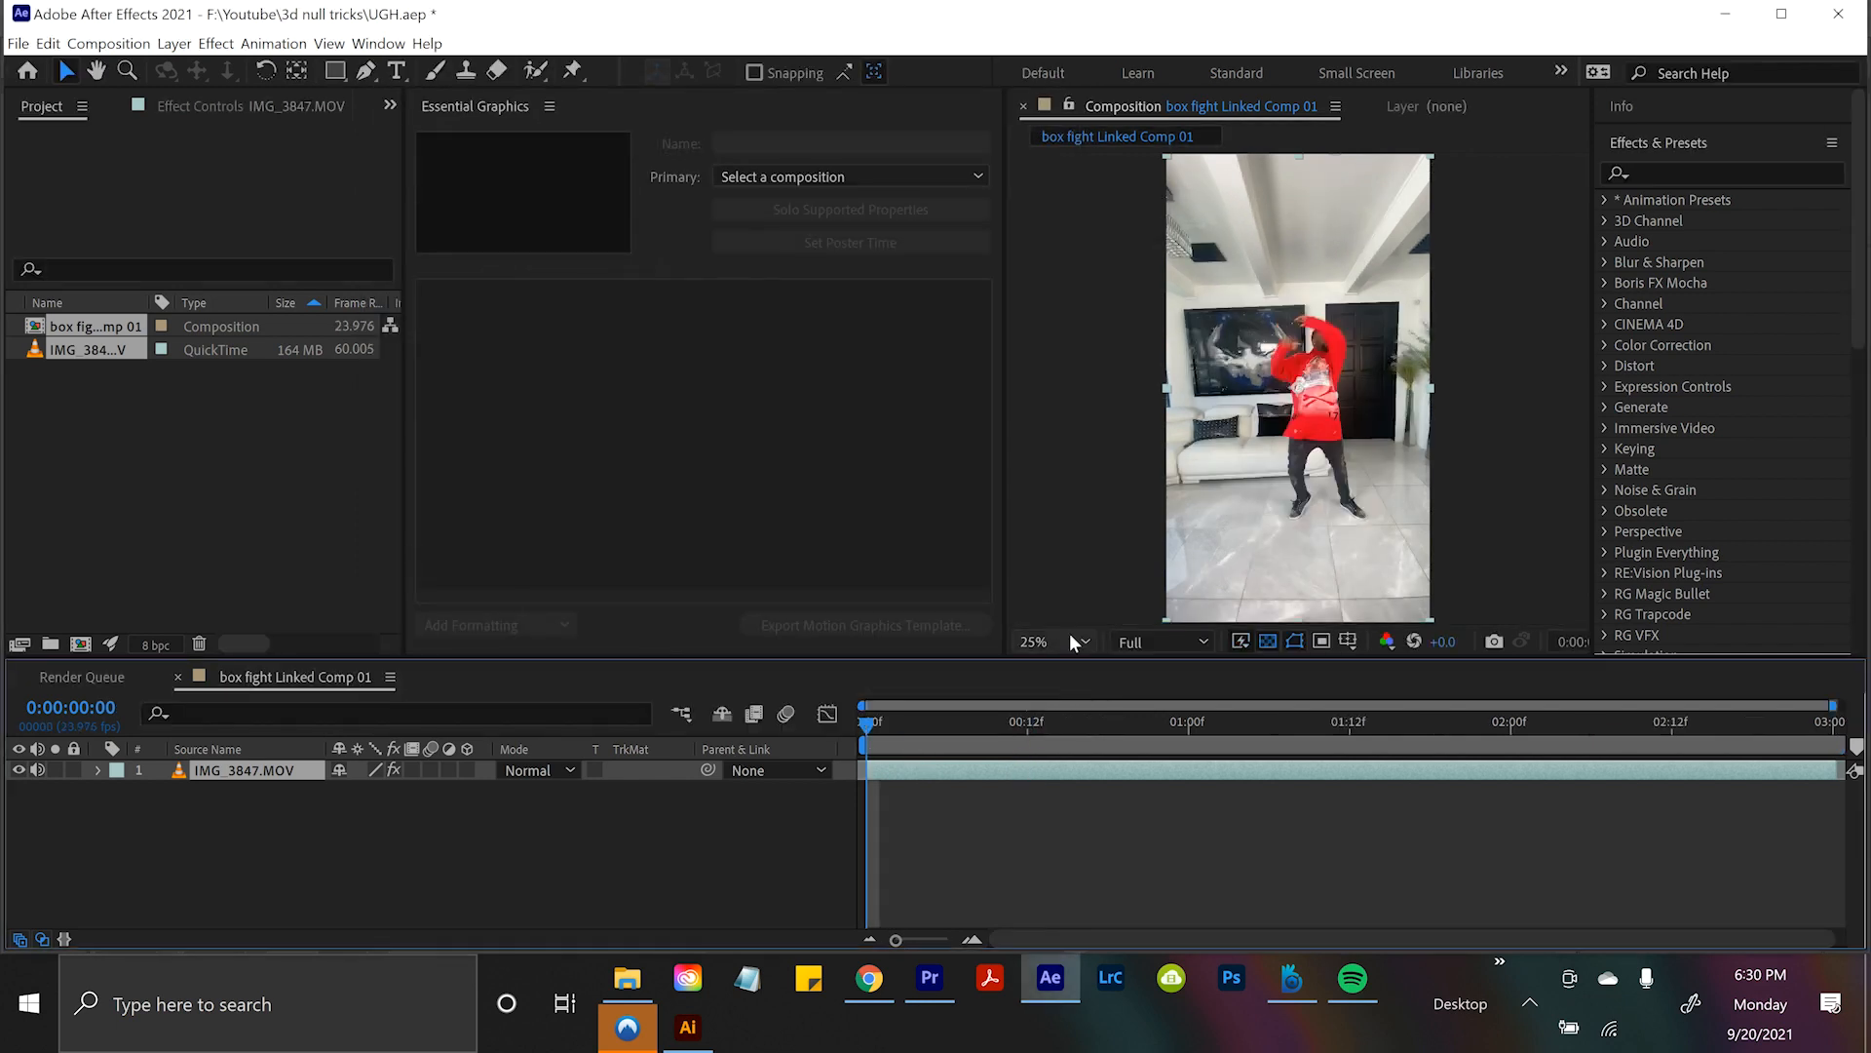
pyautogui.click(626, 978)
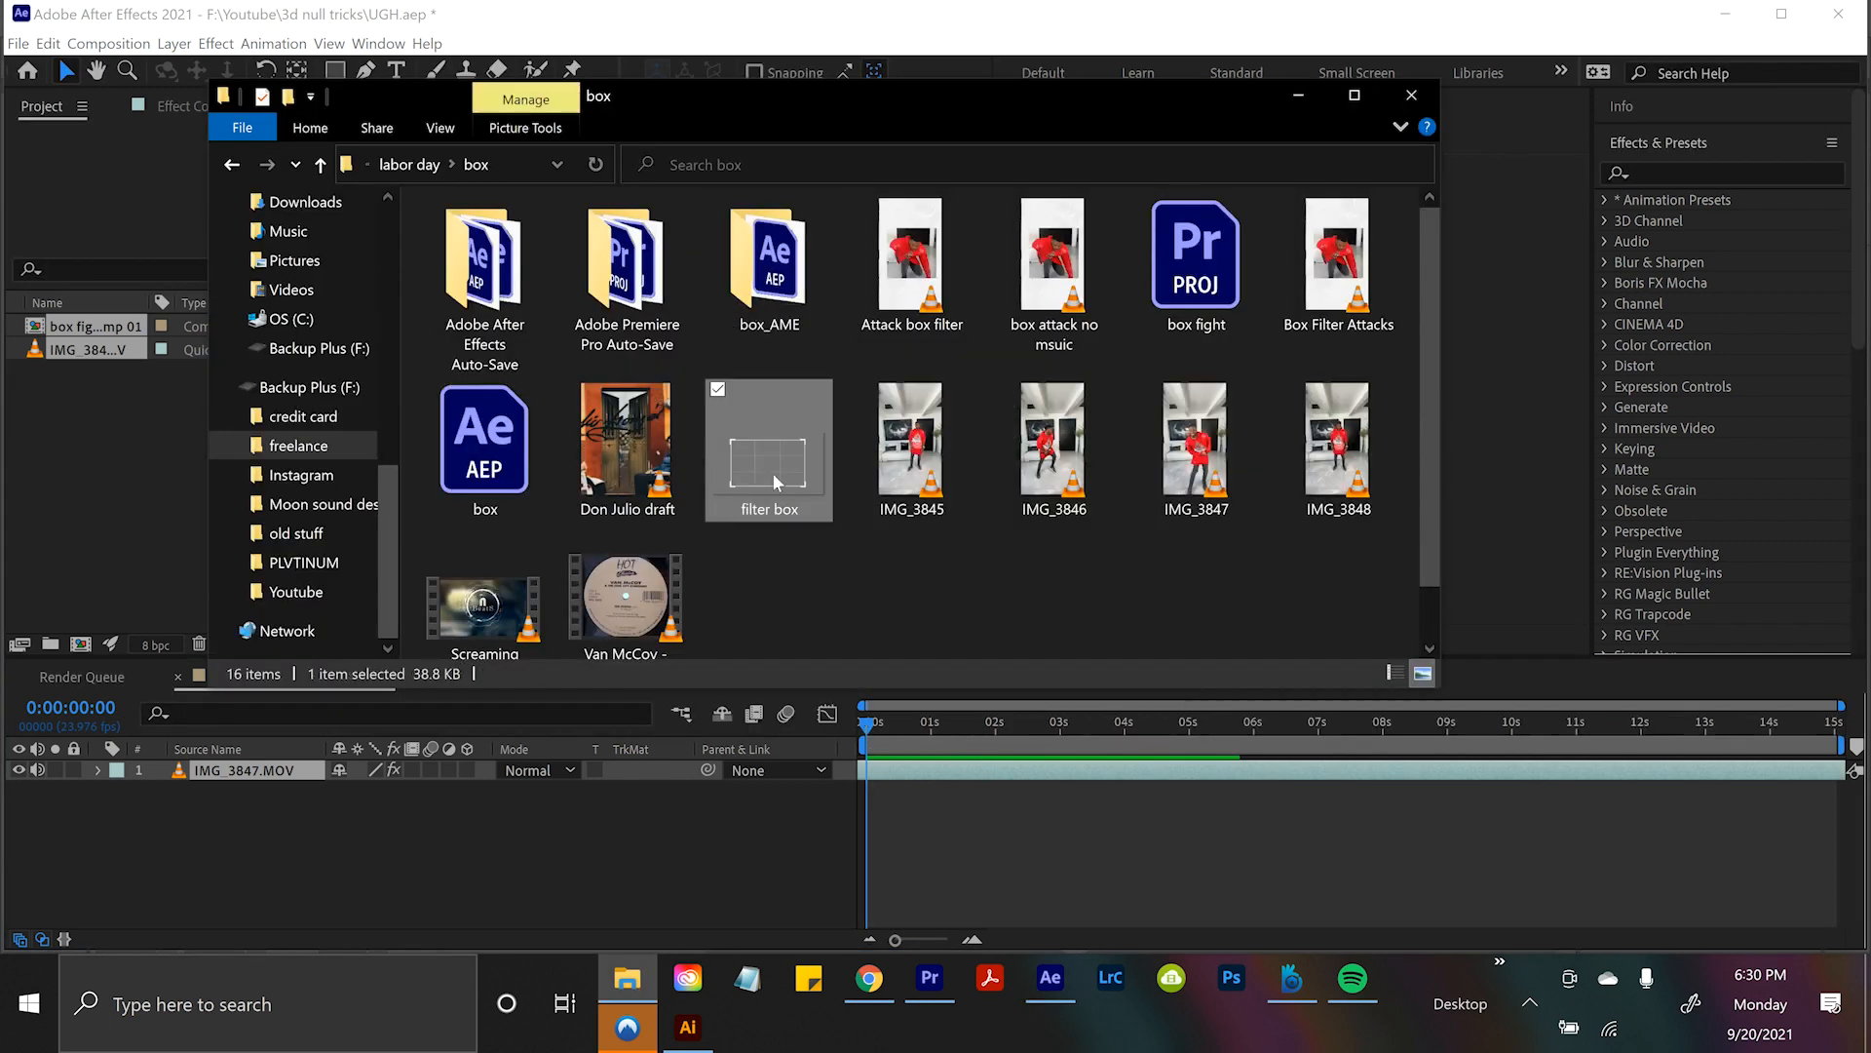
pyautogui.doubleClick(769, 447)
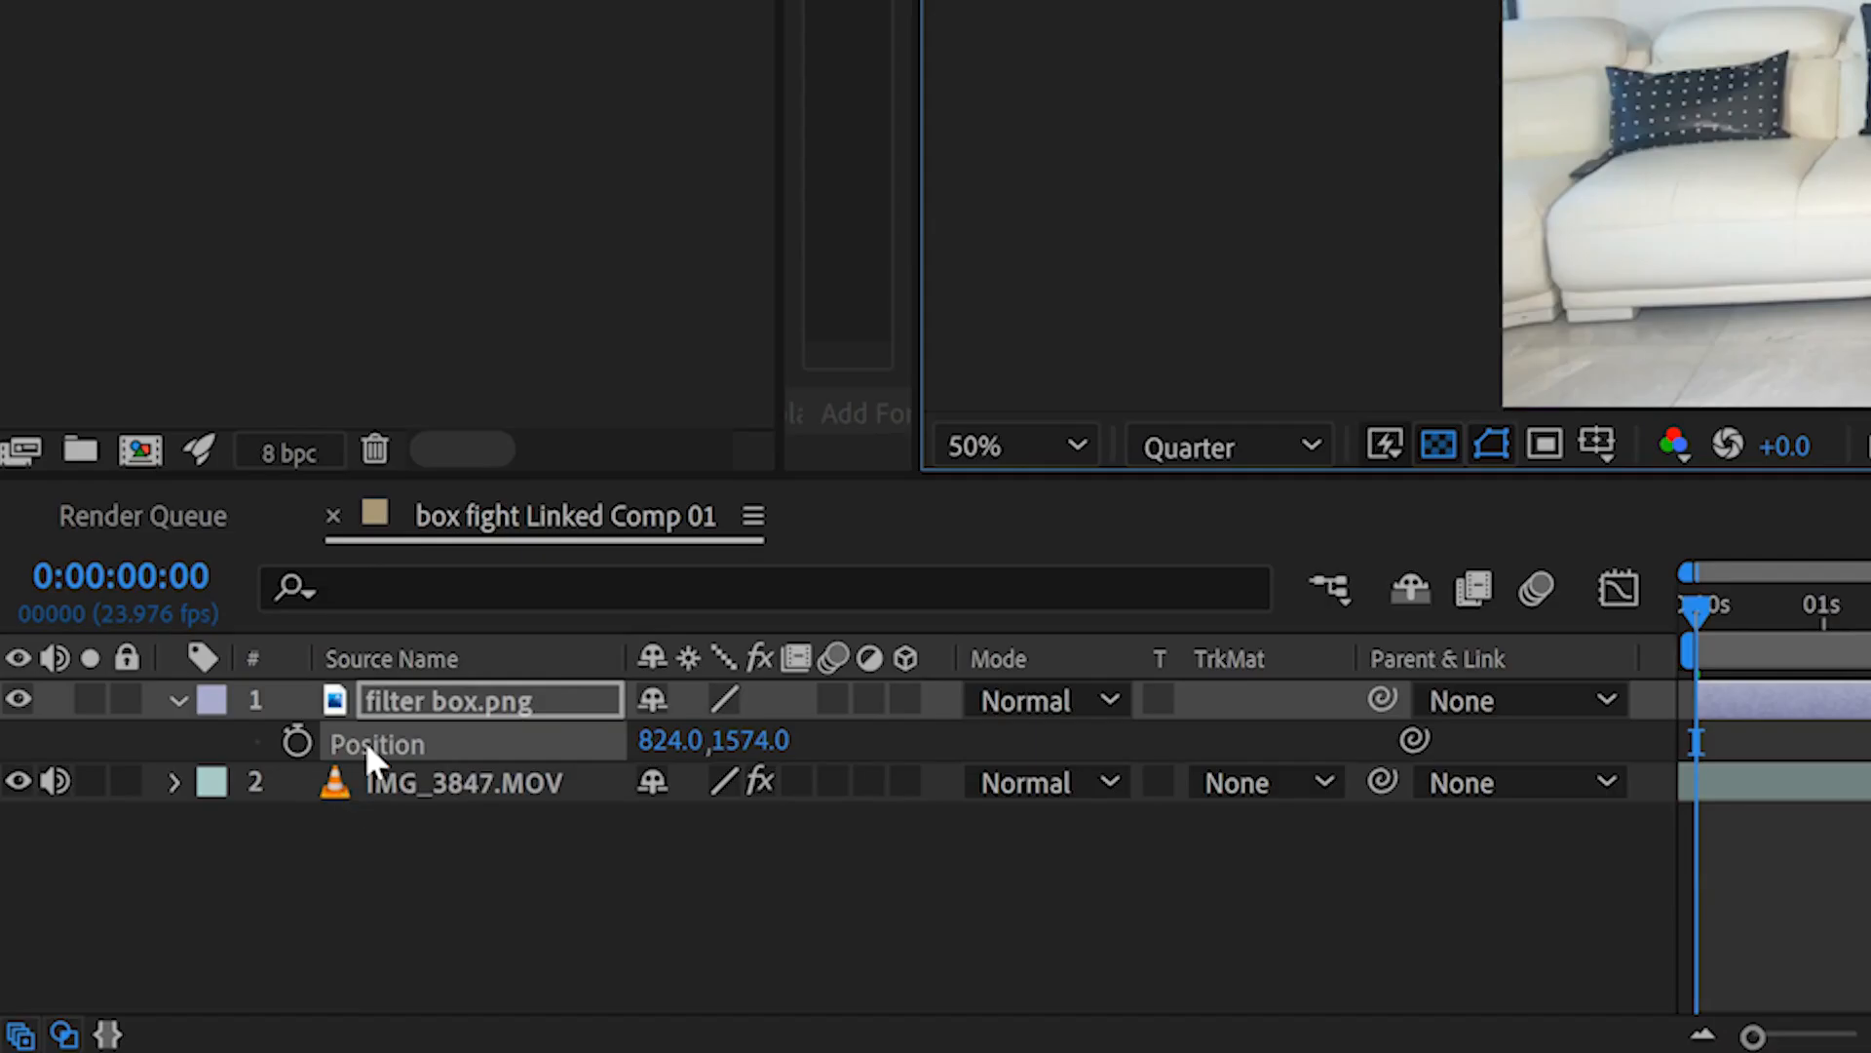
pyautogui.moveTo(287, 751)
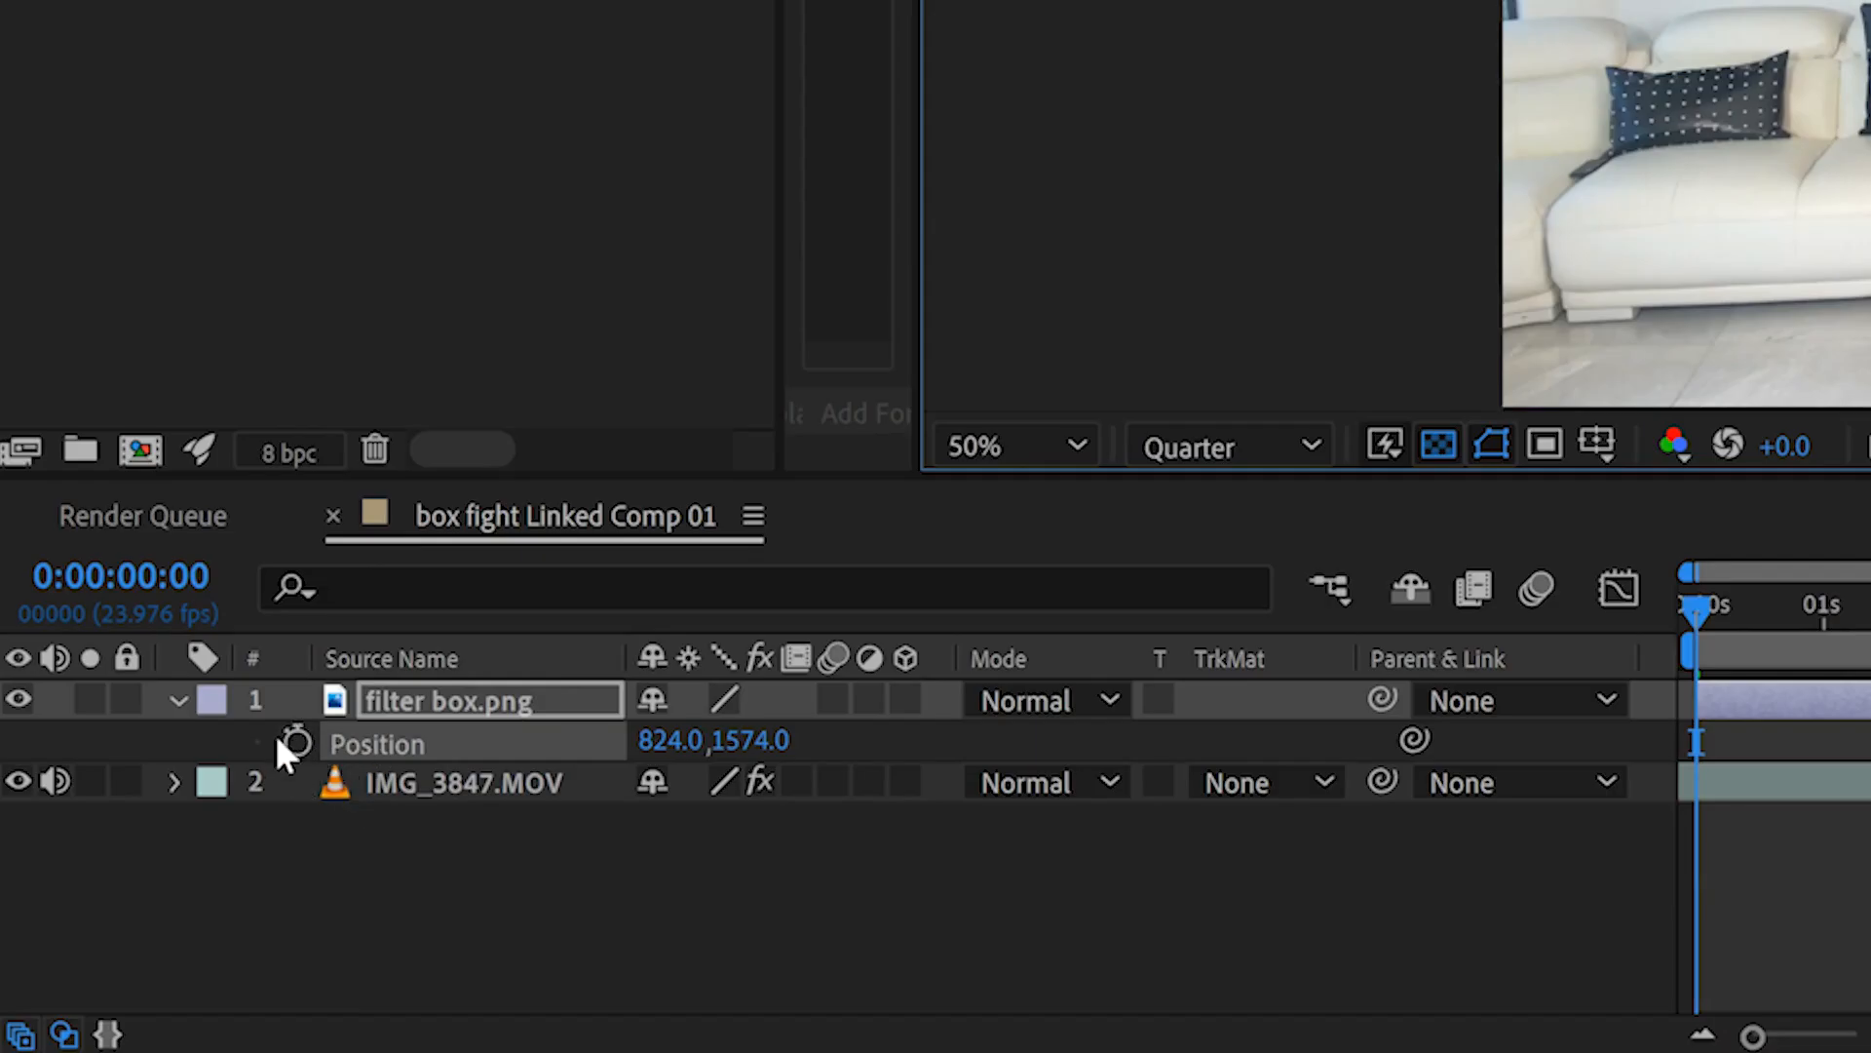
# Enter the wiggle(10,10) expression on the filter box layer's Position.
pyautogui.write('wigg')
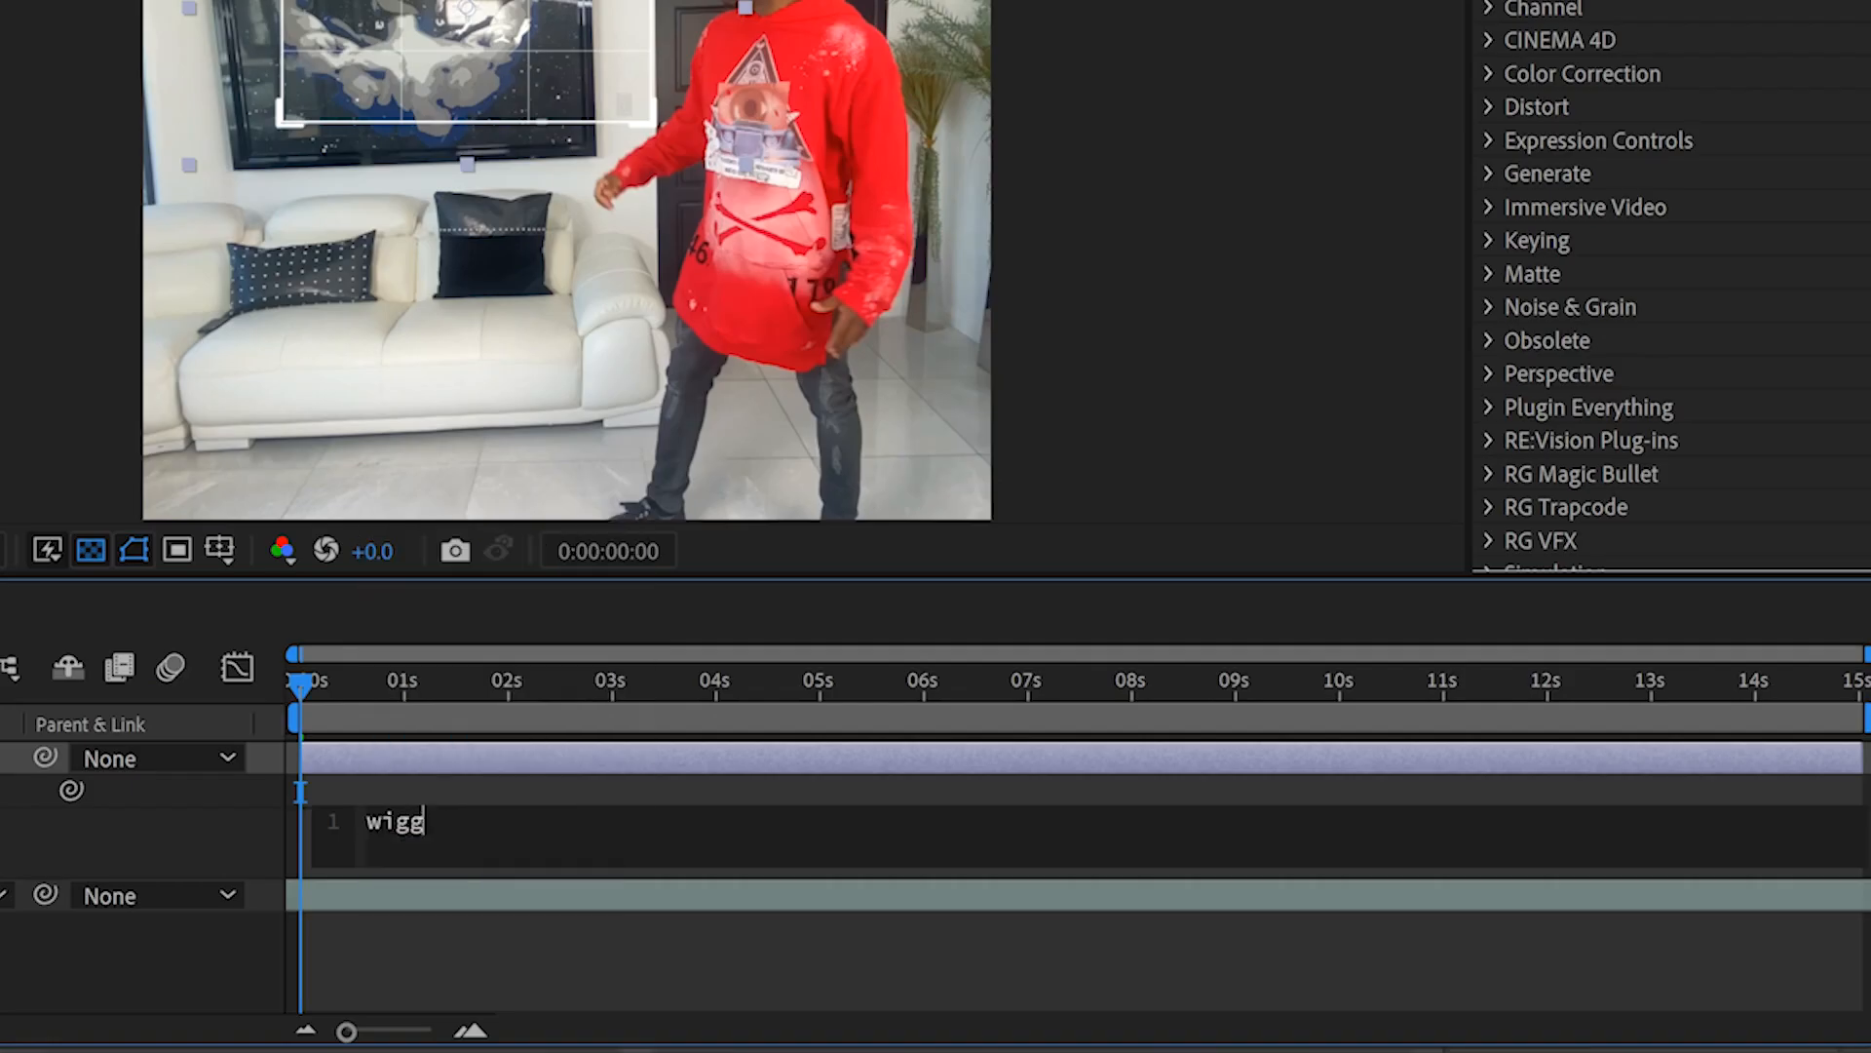
pyautogui.write('le(10,10)')
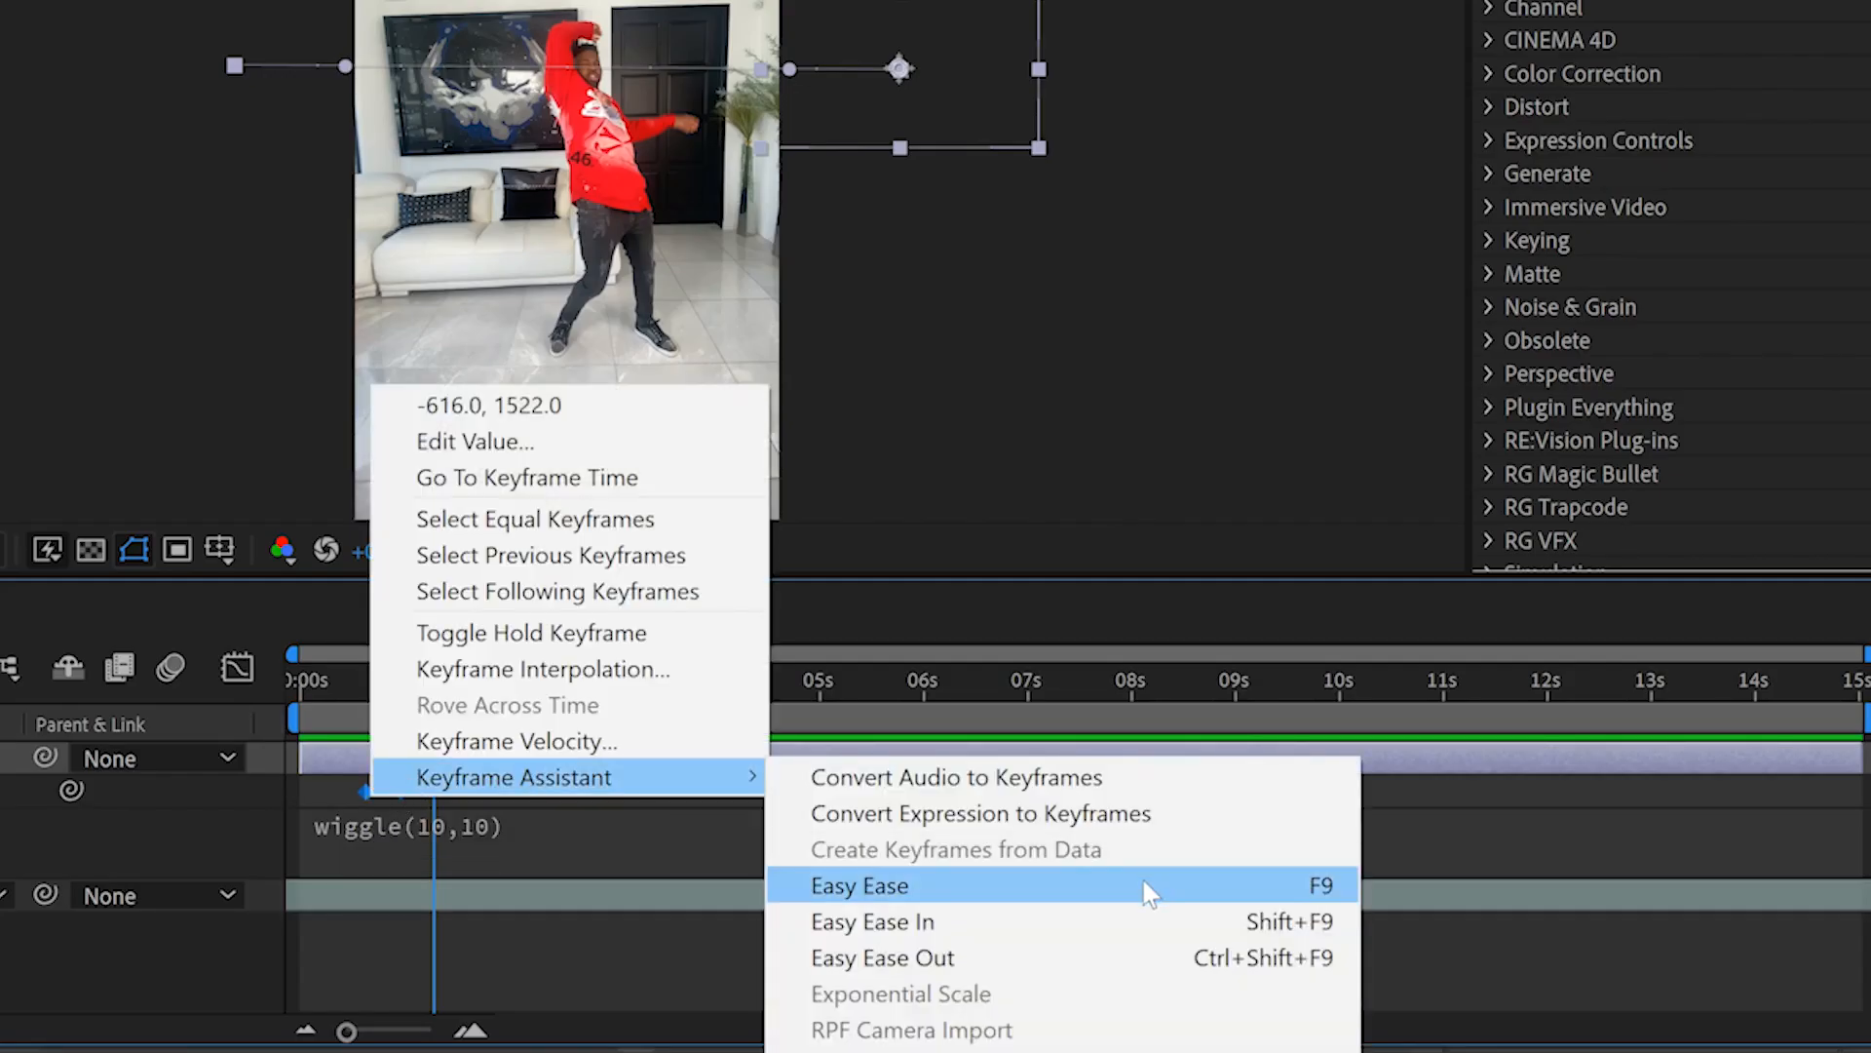
# Apply Easy Ease to the two filter box Position keyframes and check the speed graph.
pyautogui.click(856, 884)
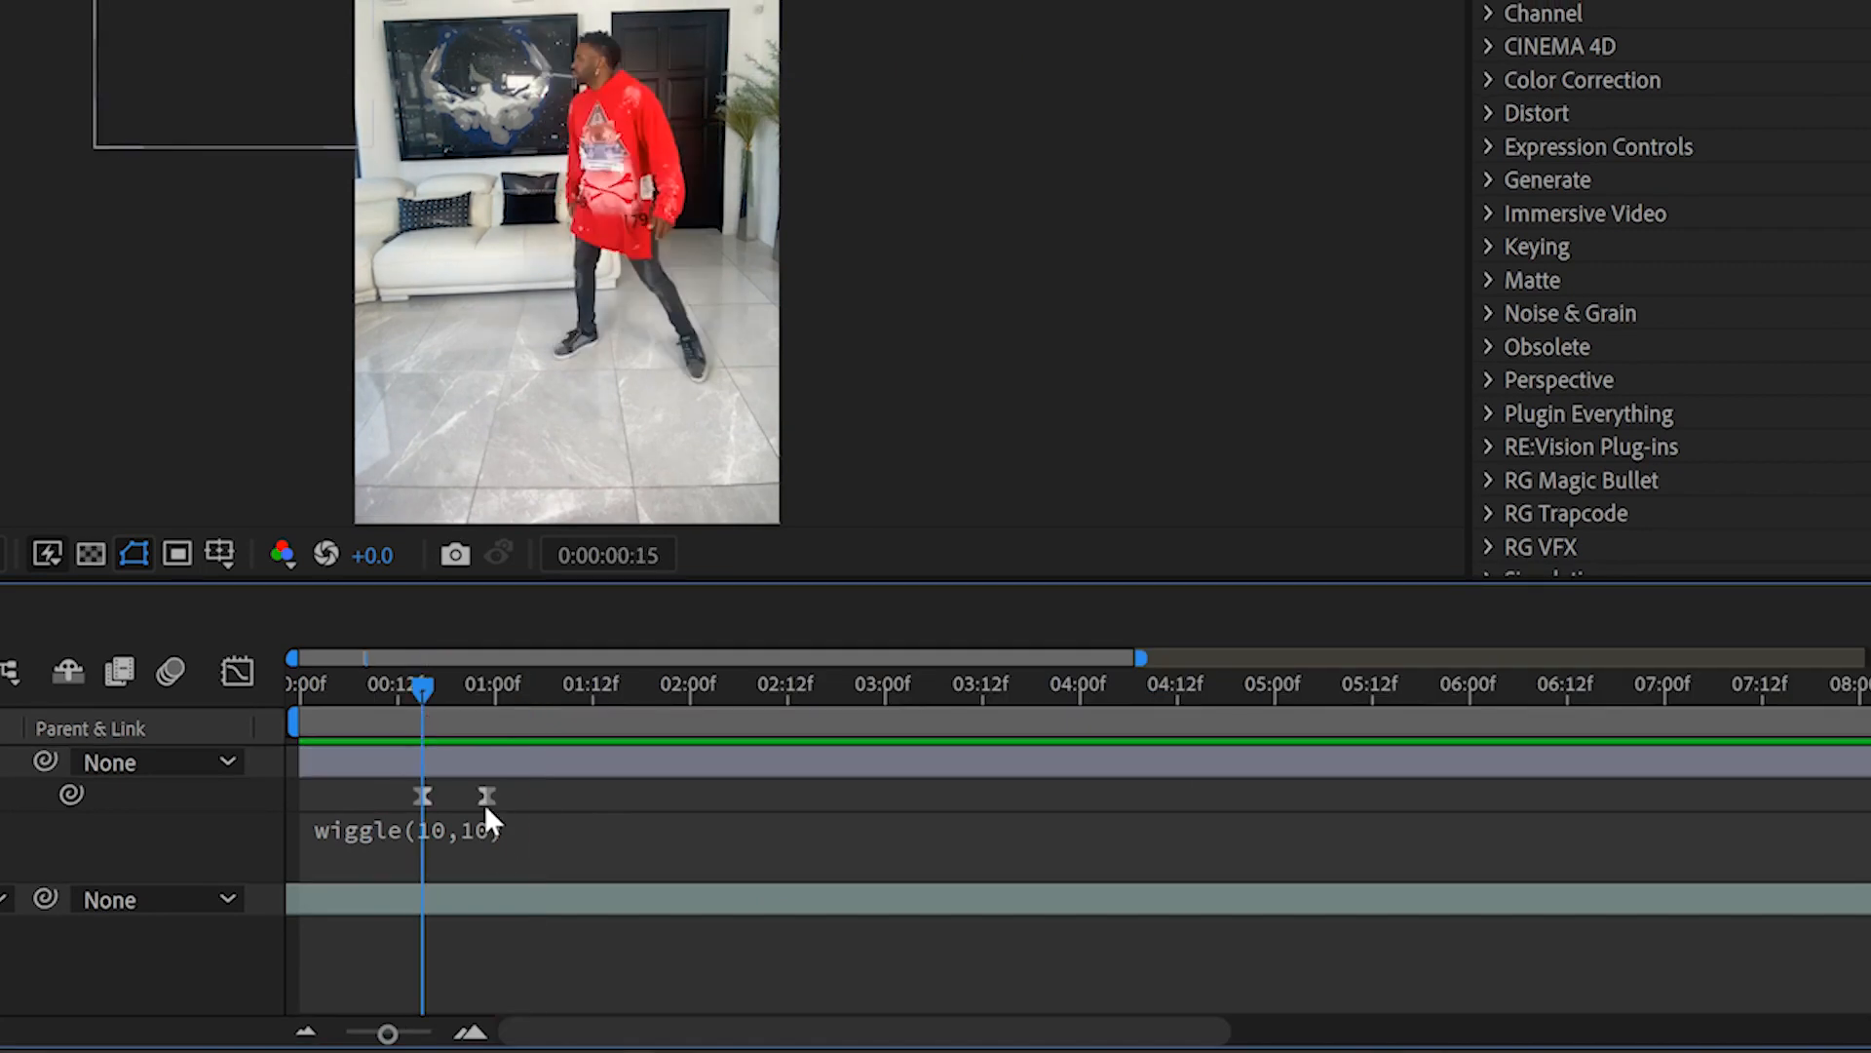
pyautogui.click(236, 670)
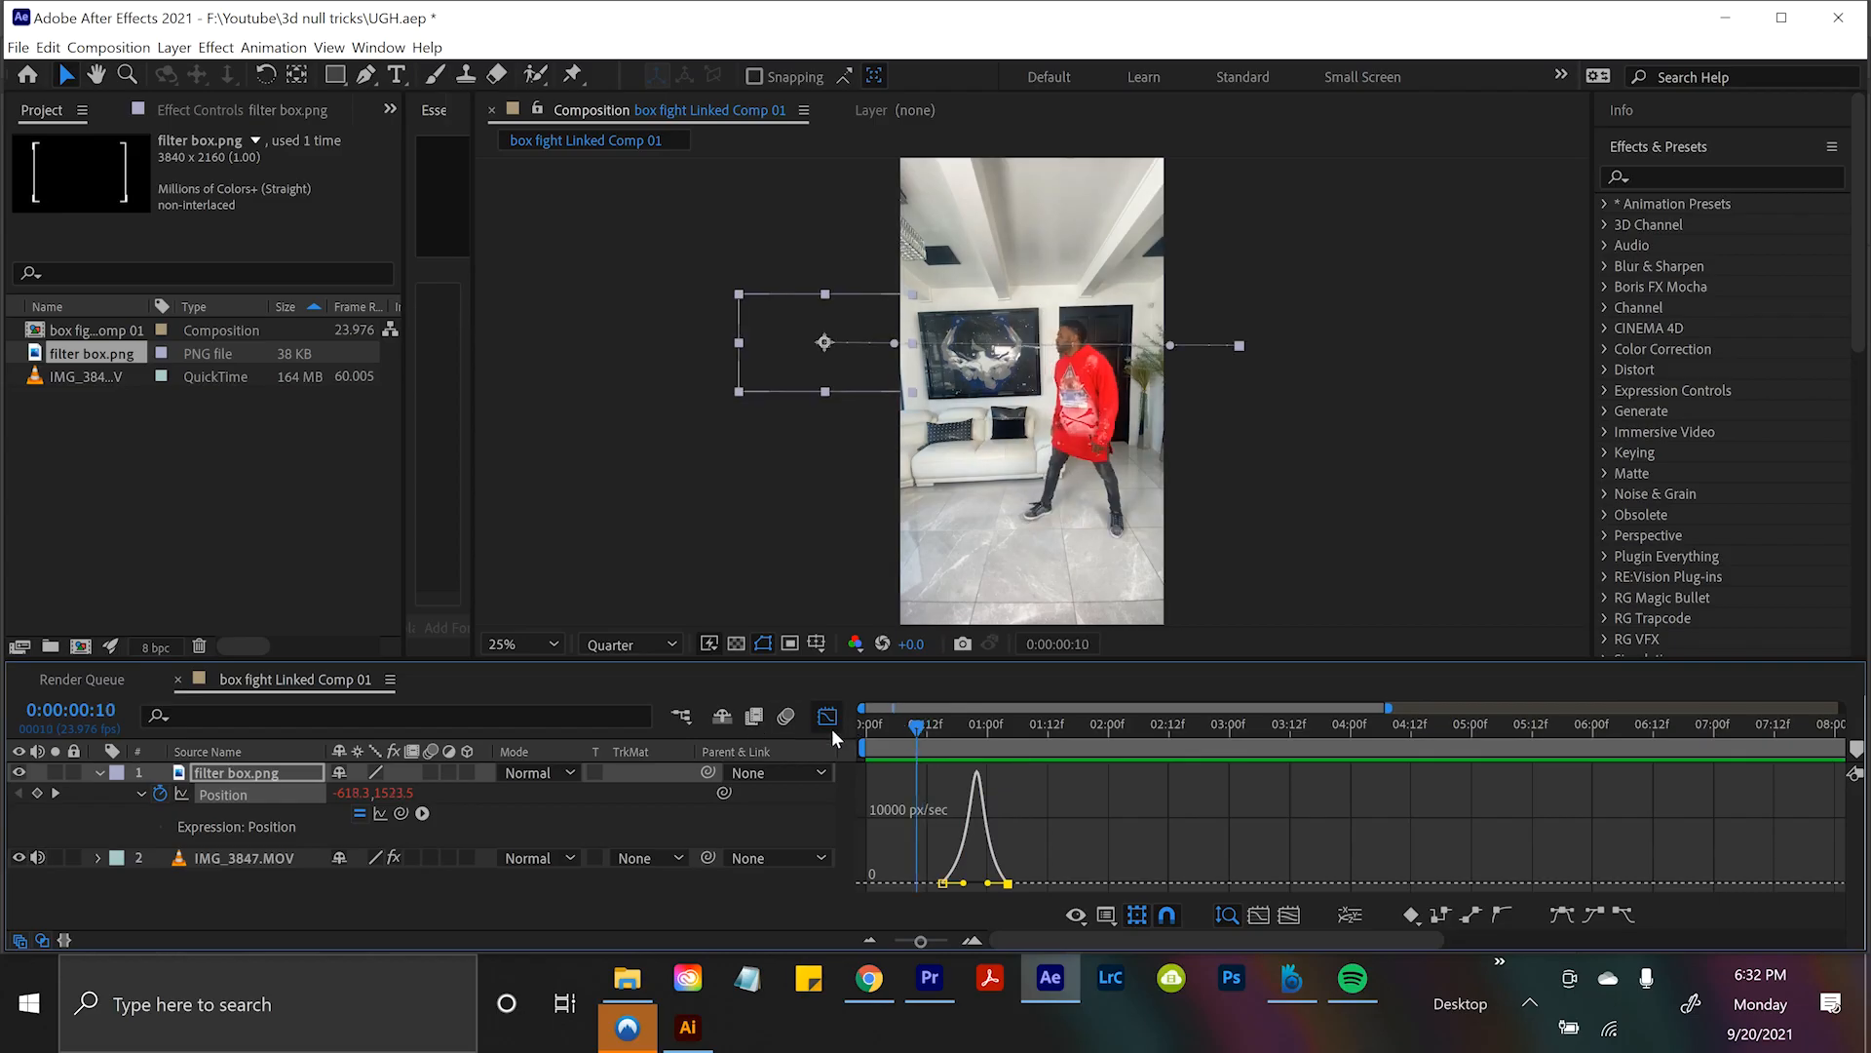
pyautogui.click(988, 723)
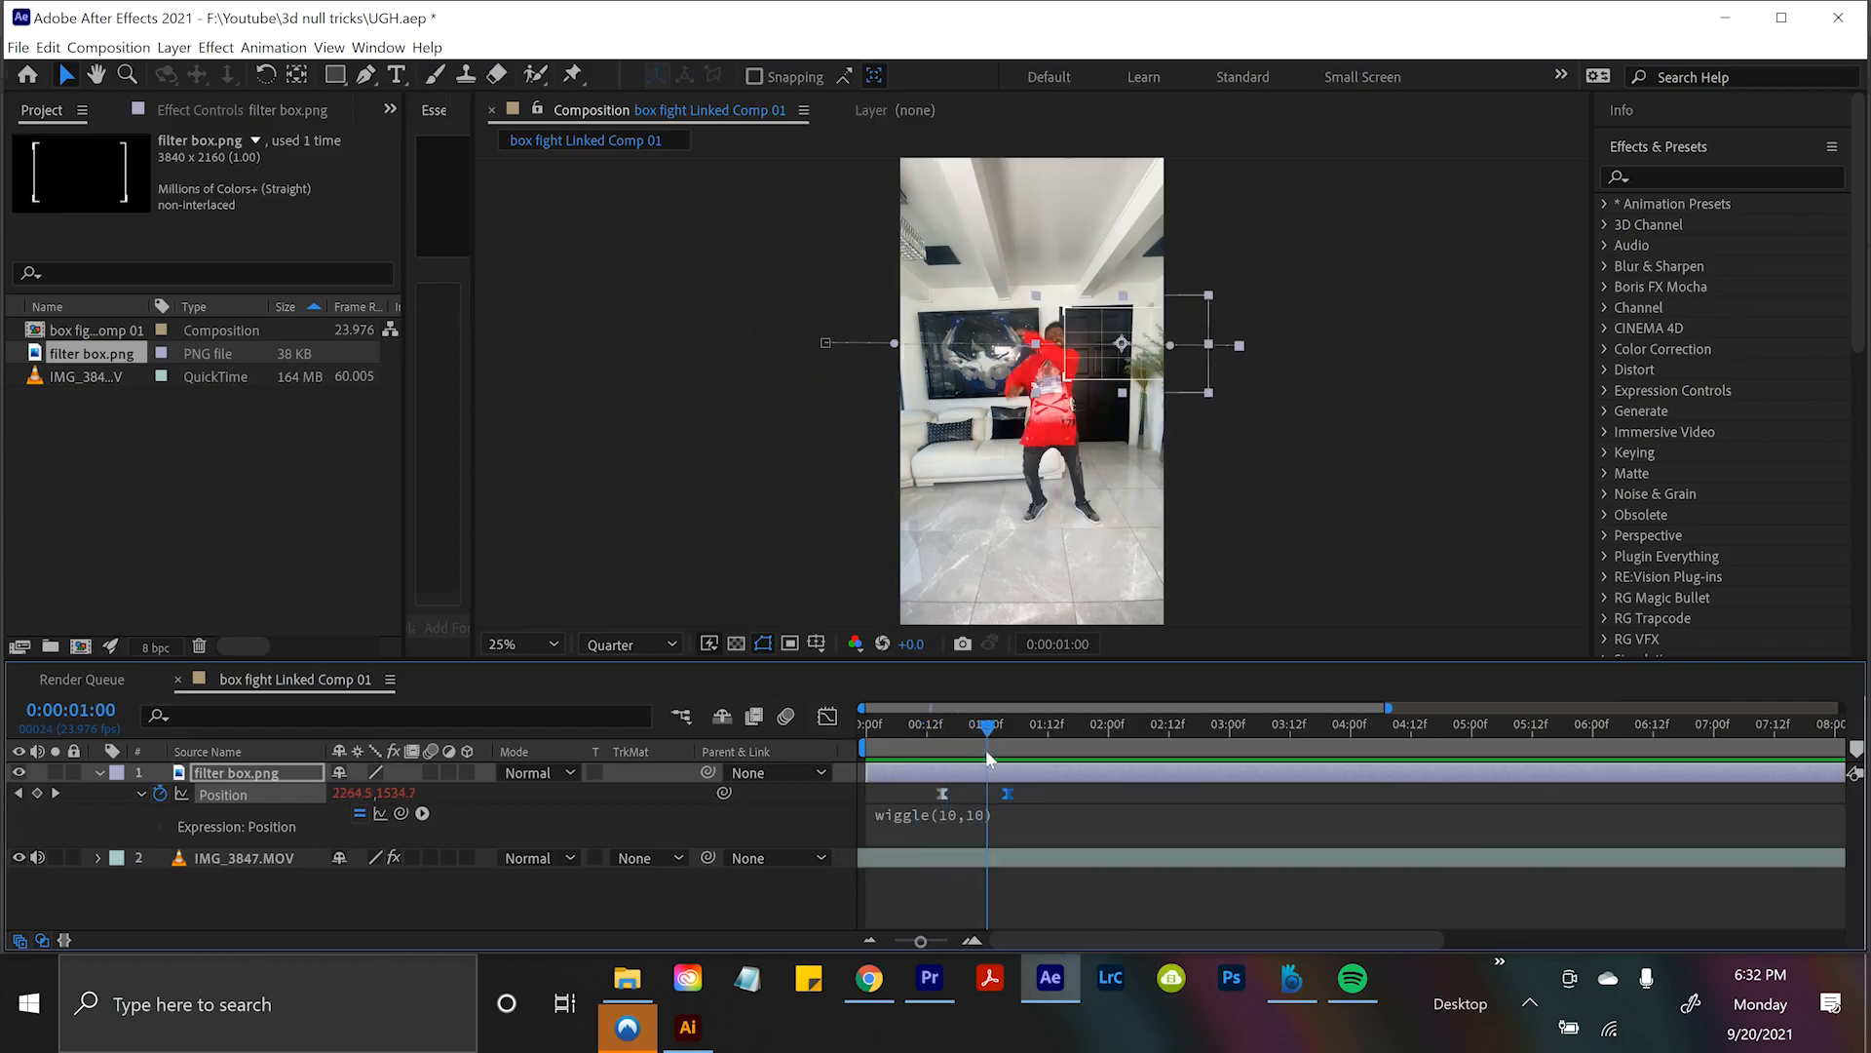
pyautogui.click(976, 724)
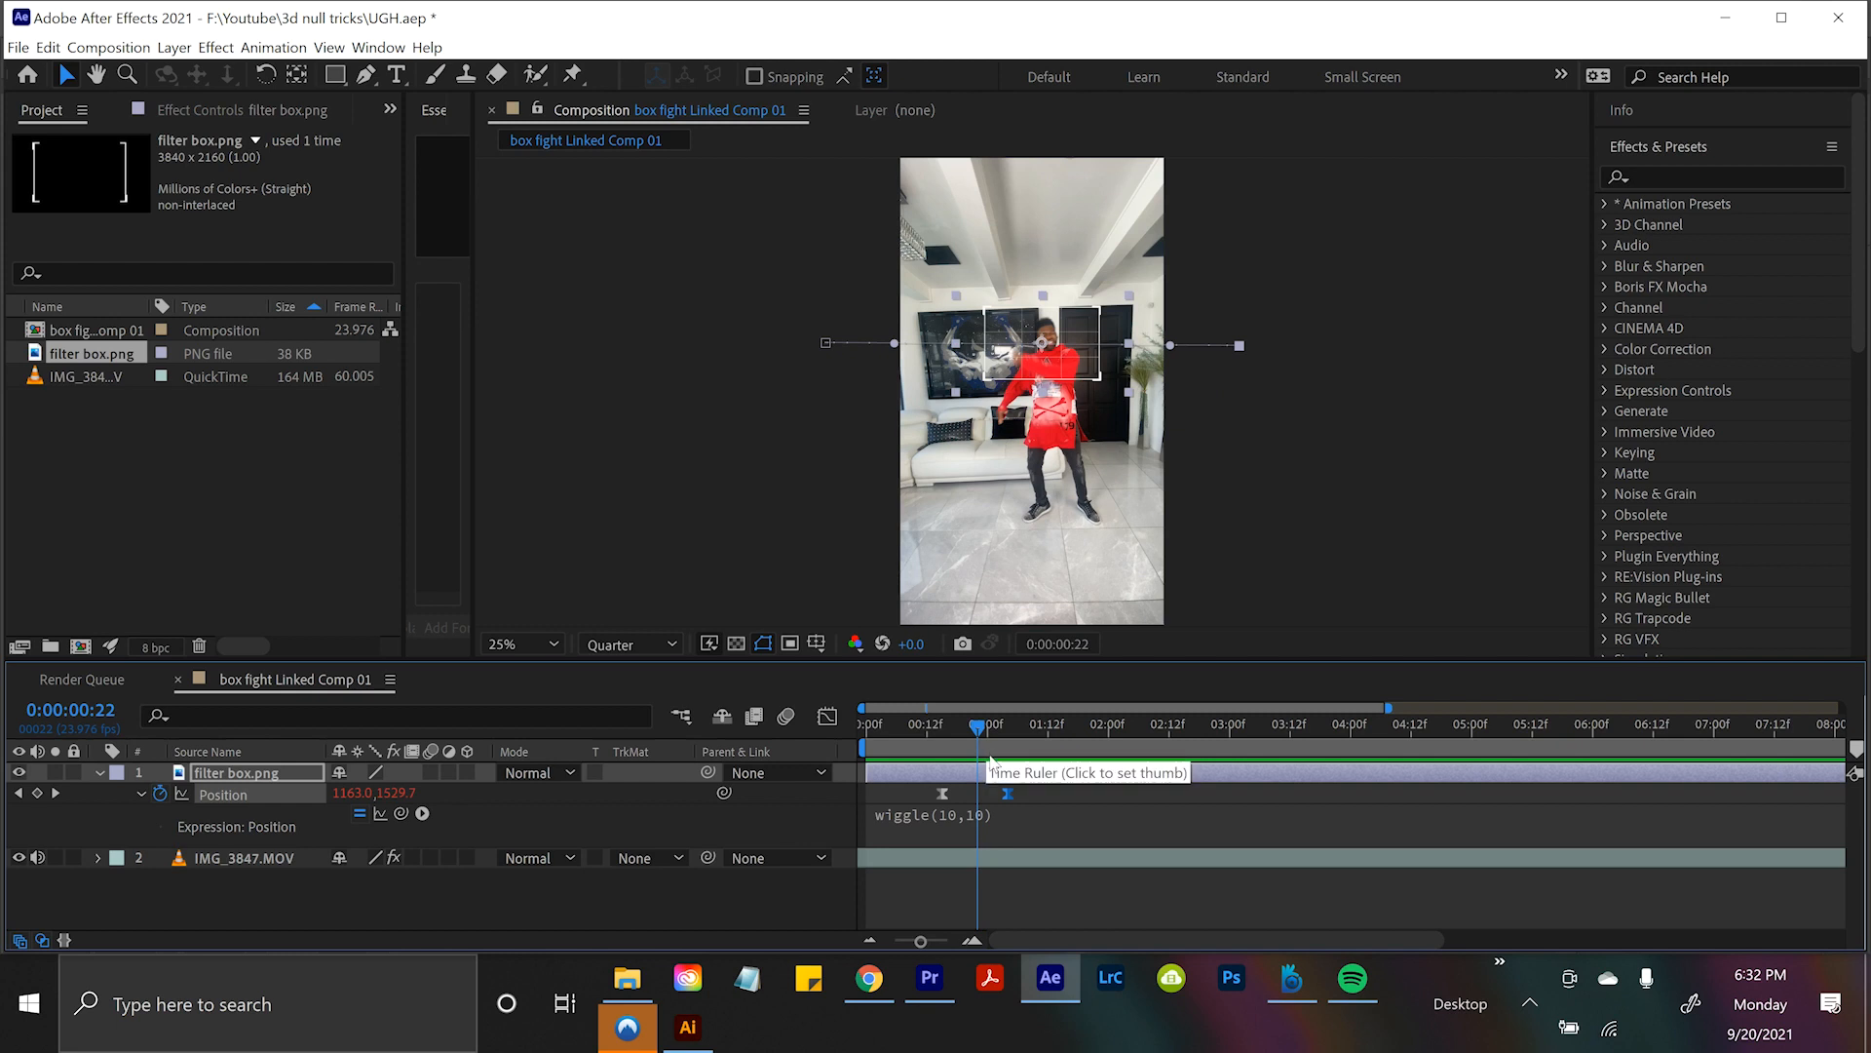
pyautogui.moveTo(462, 807)
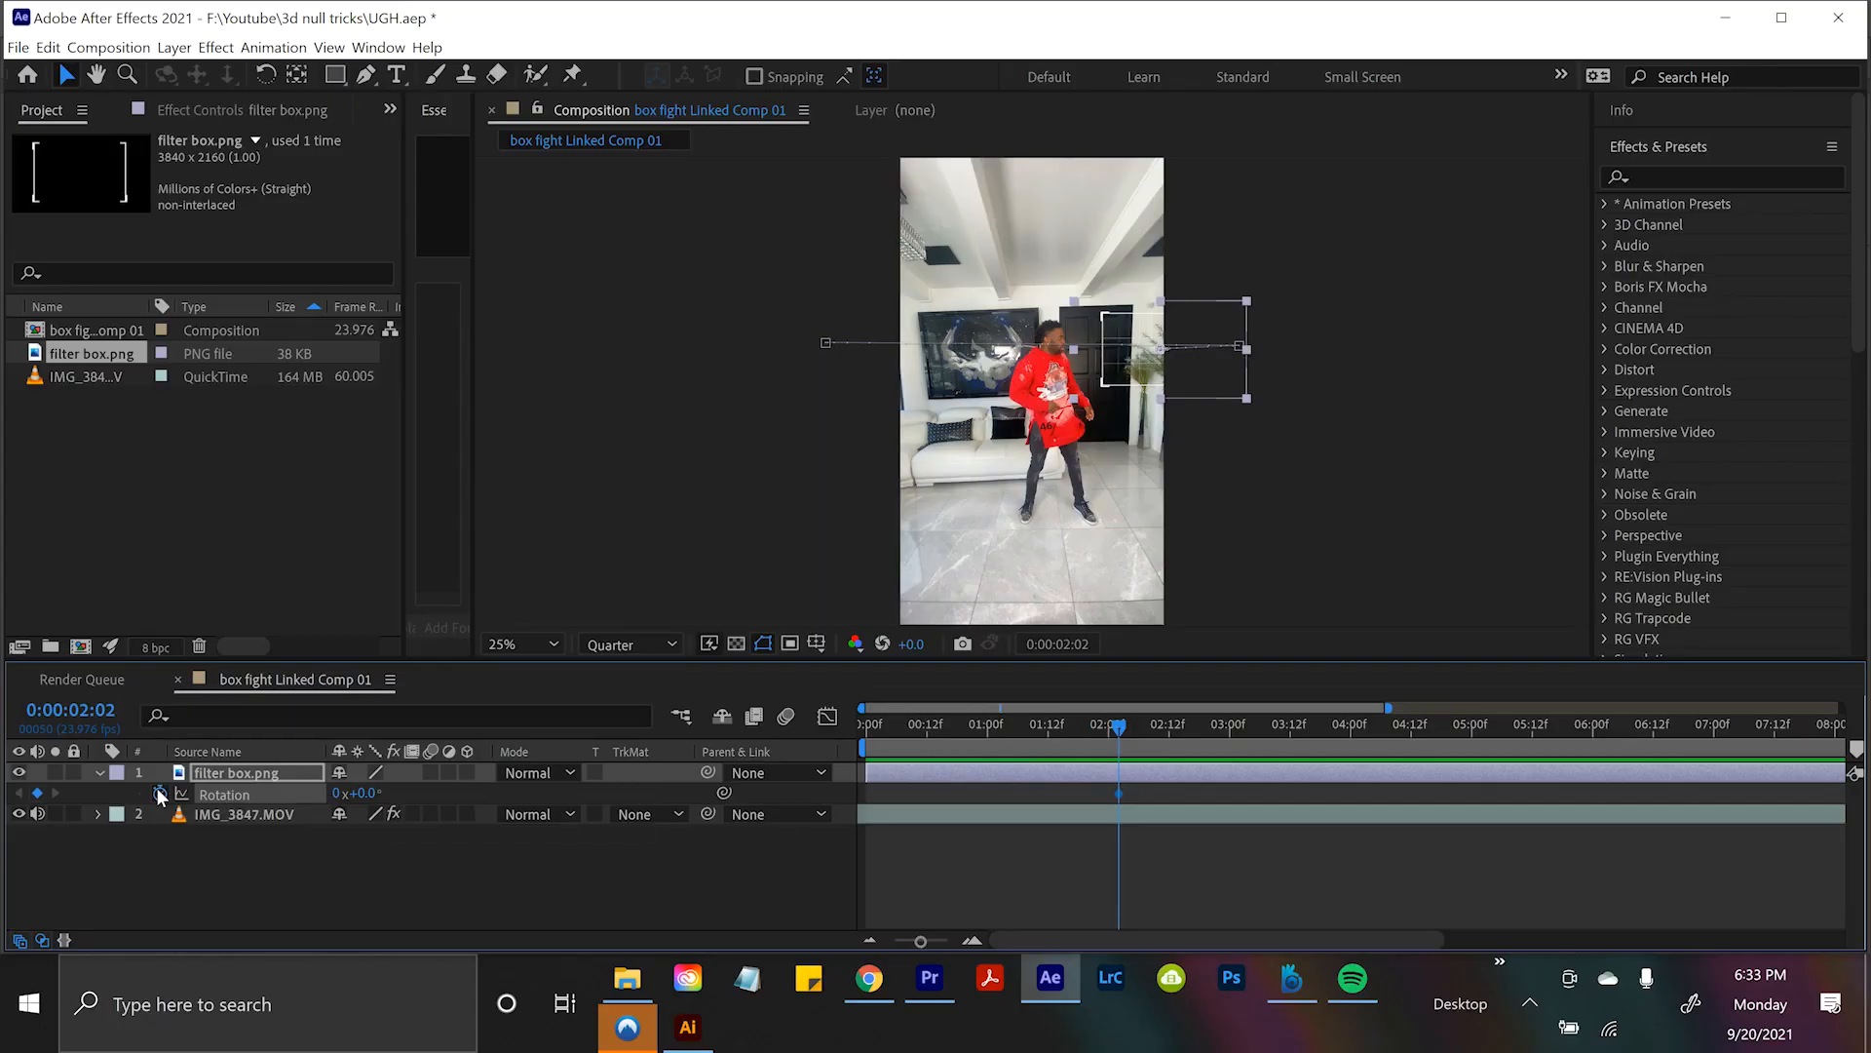
# Keyframe the filter box.png Rotation so the box tilts, then return to an earlier time.
pyautogui.click(161, 793)
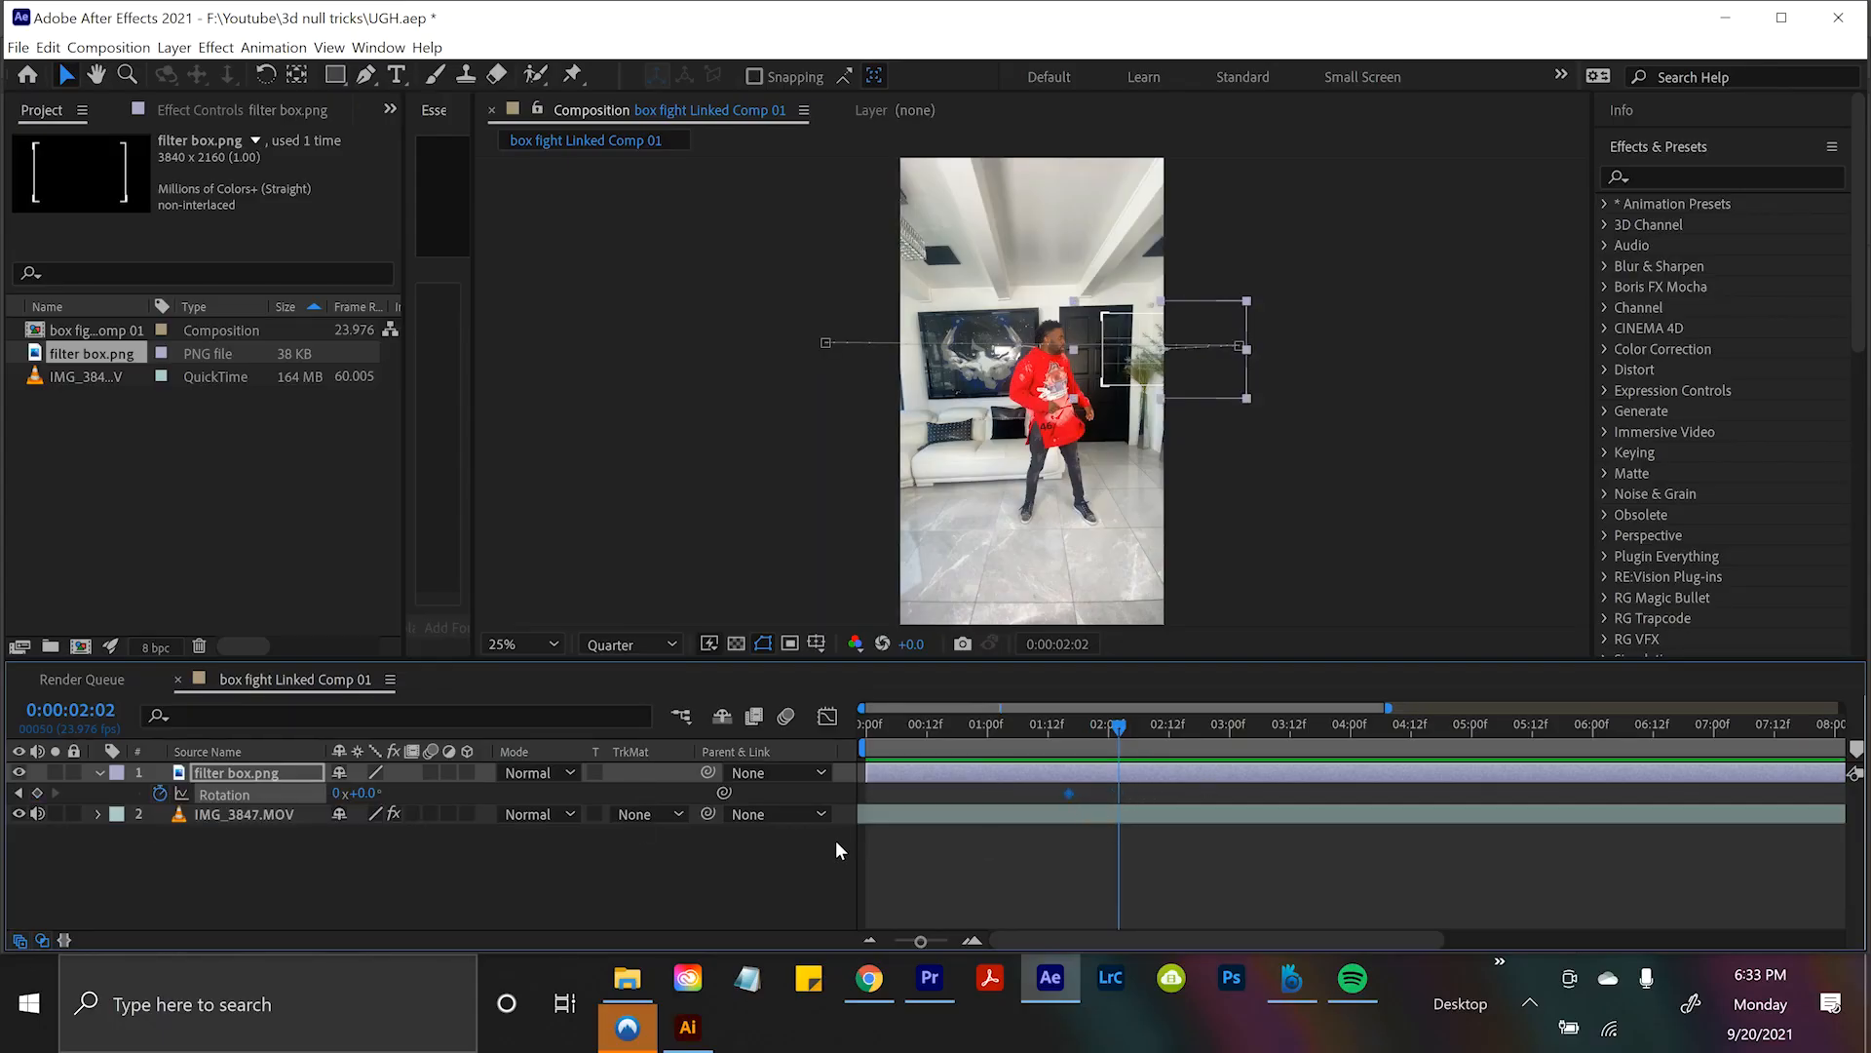
pyautogui.moveTo(866, 948)
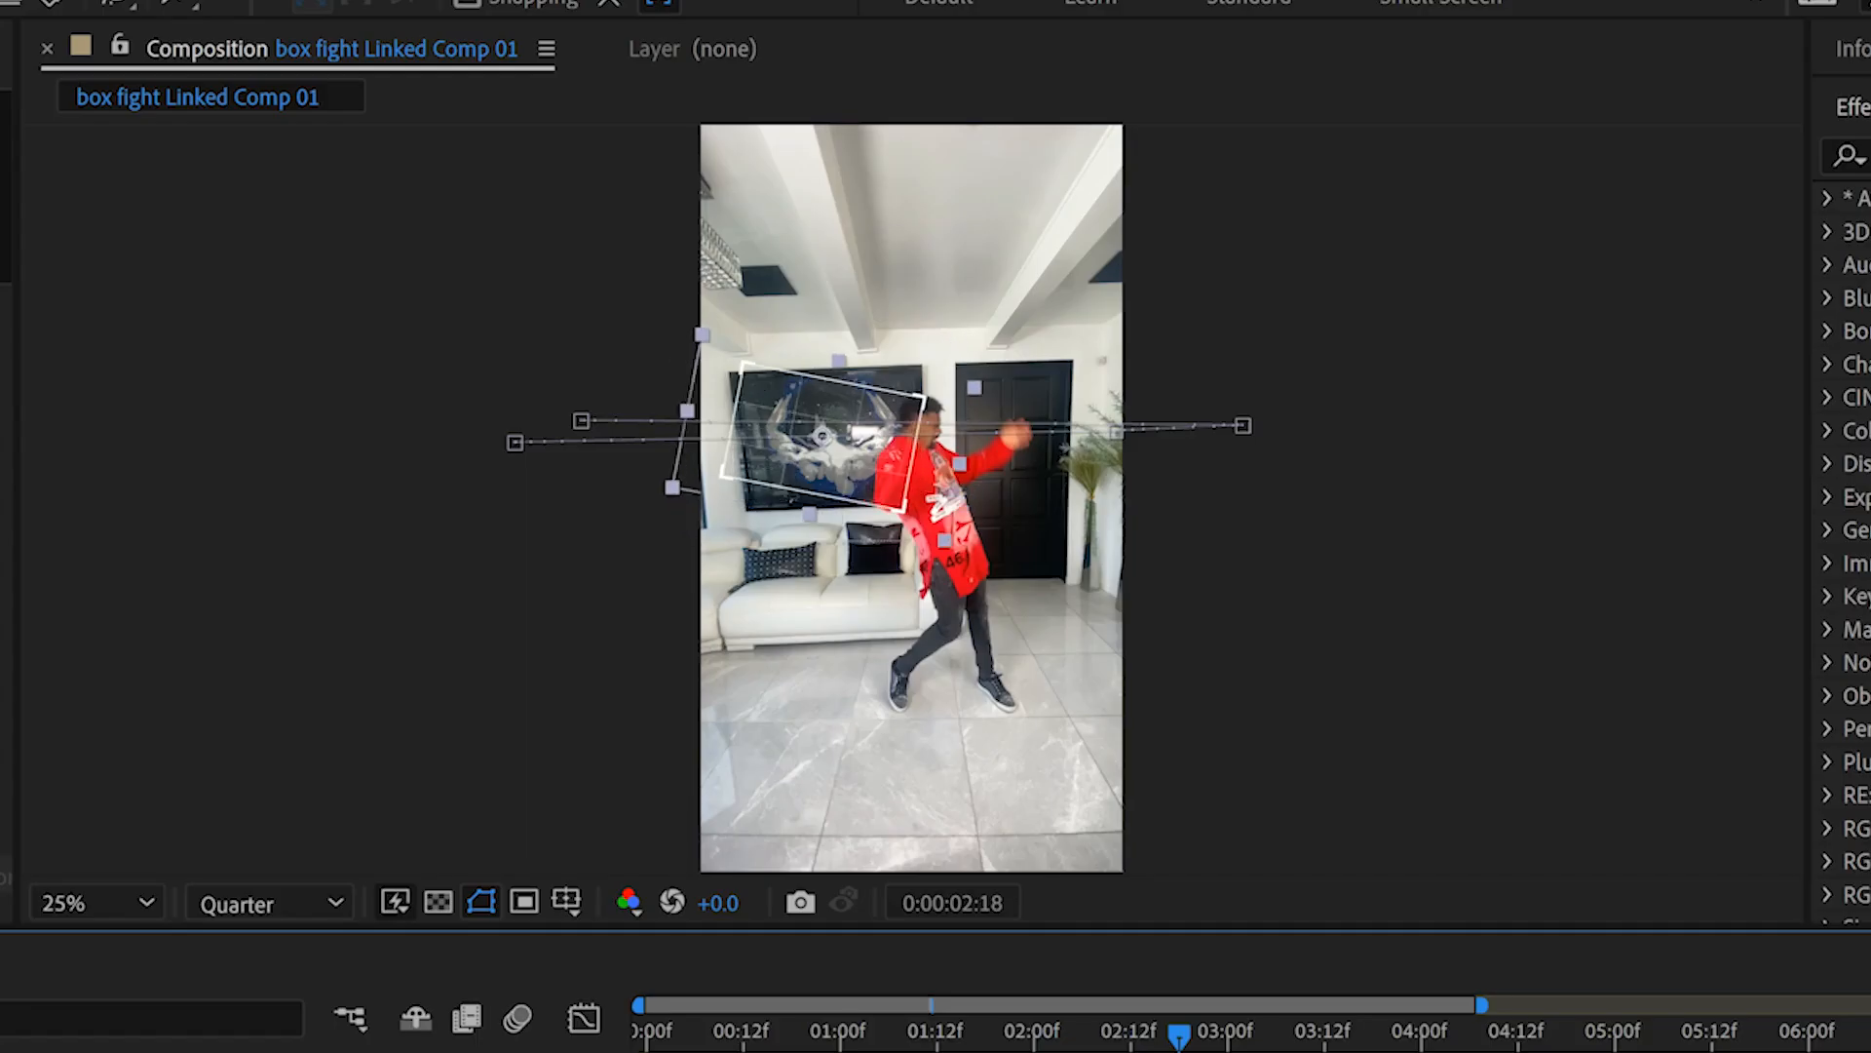
pyautogui.moveTo(787, 1022)
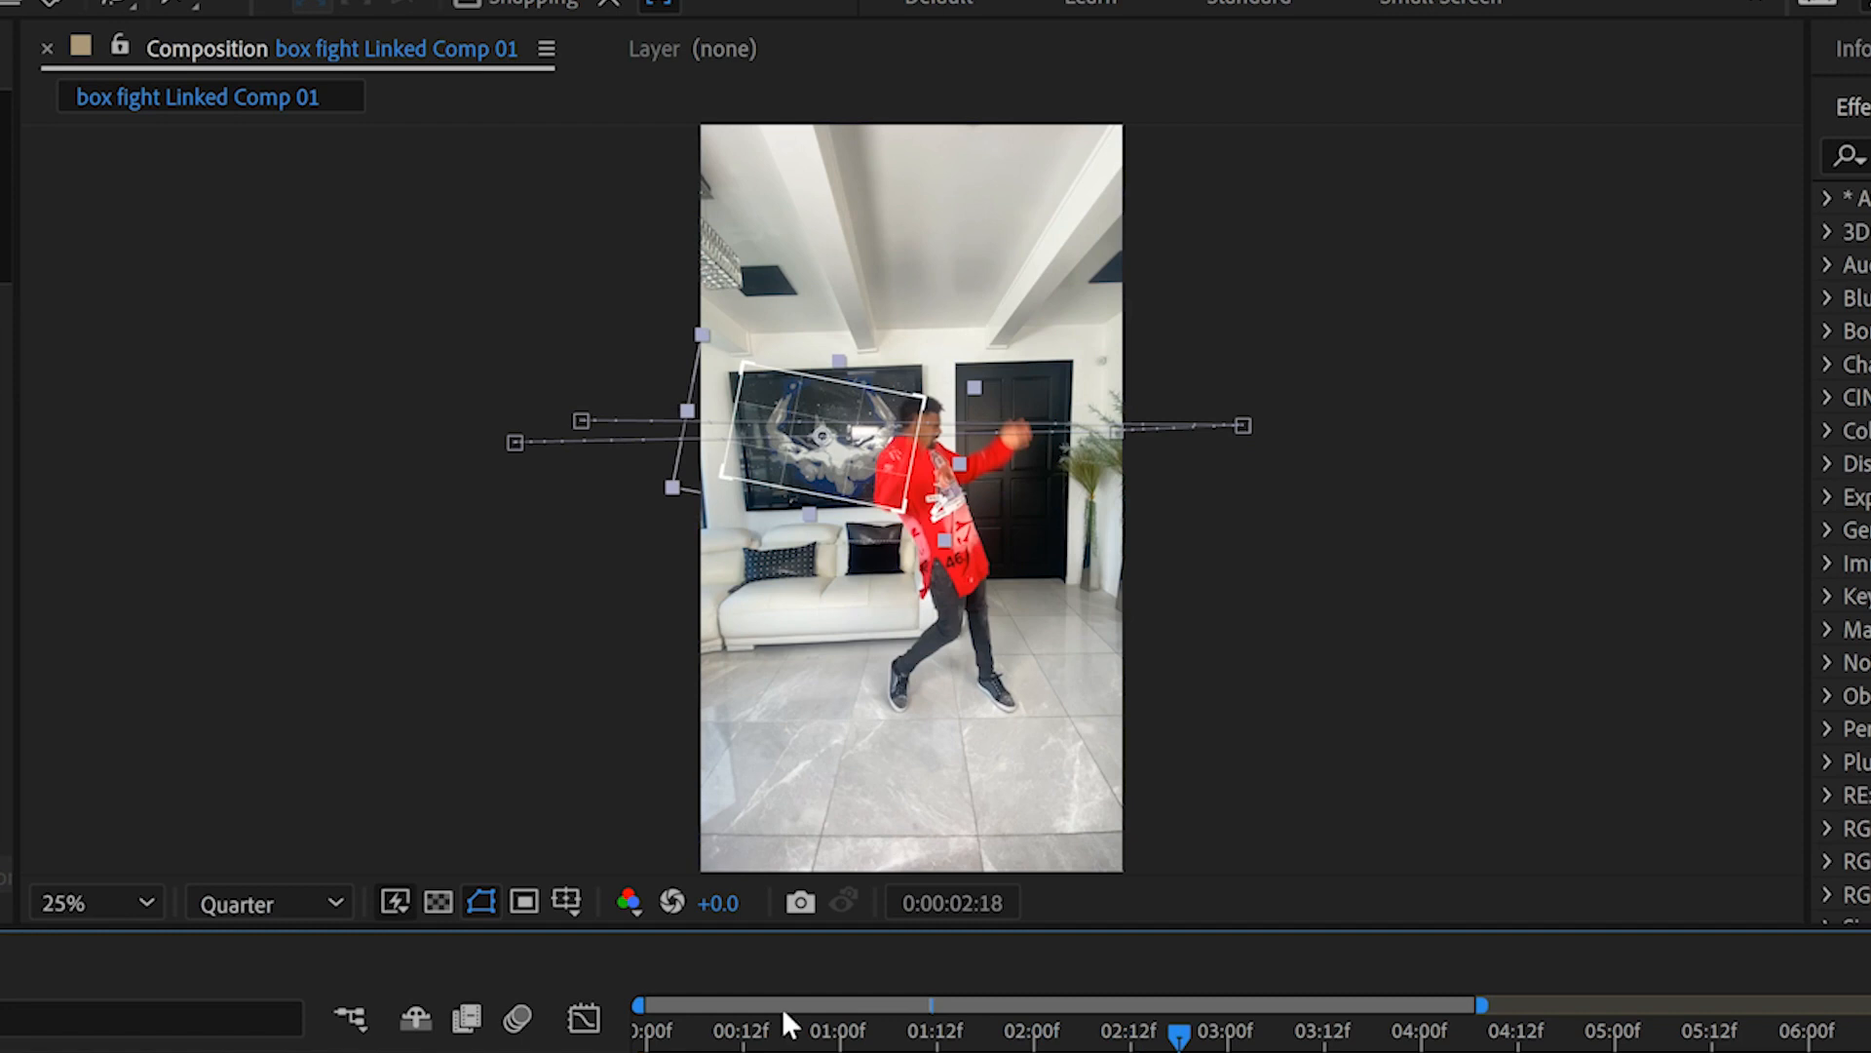
pyautogui.click(931, 1030)
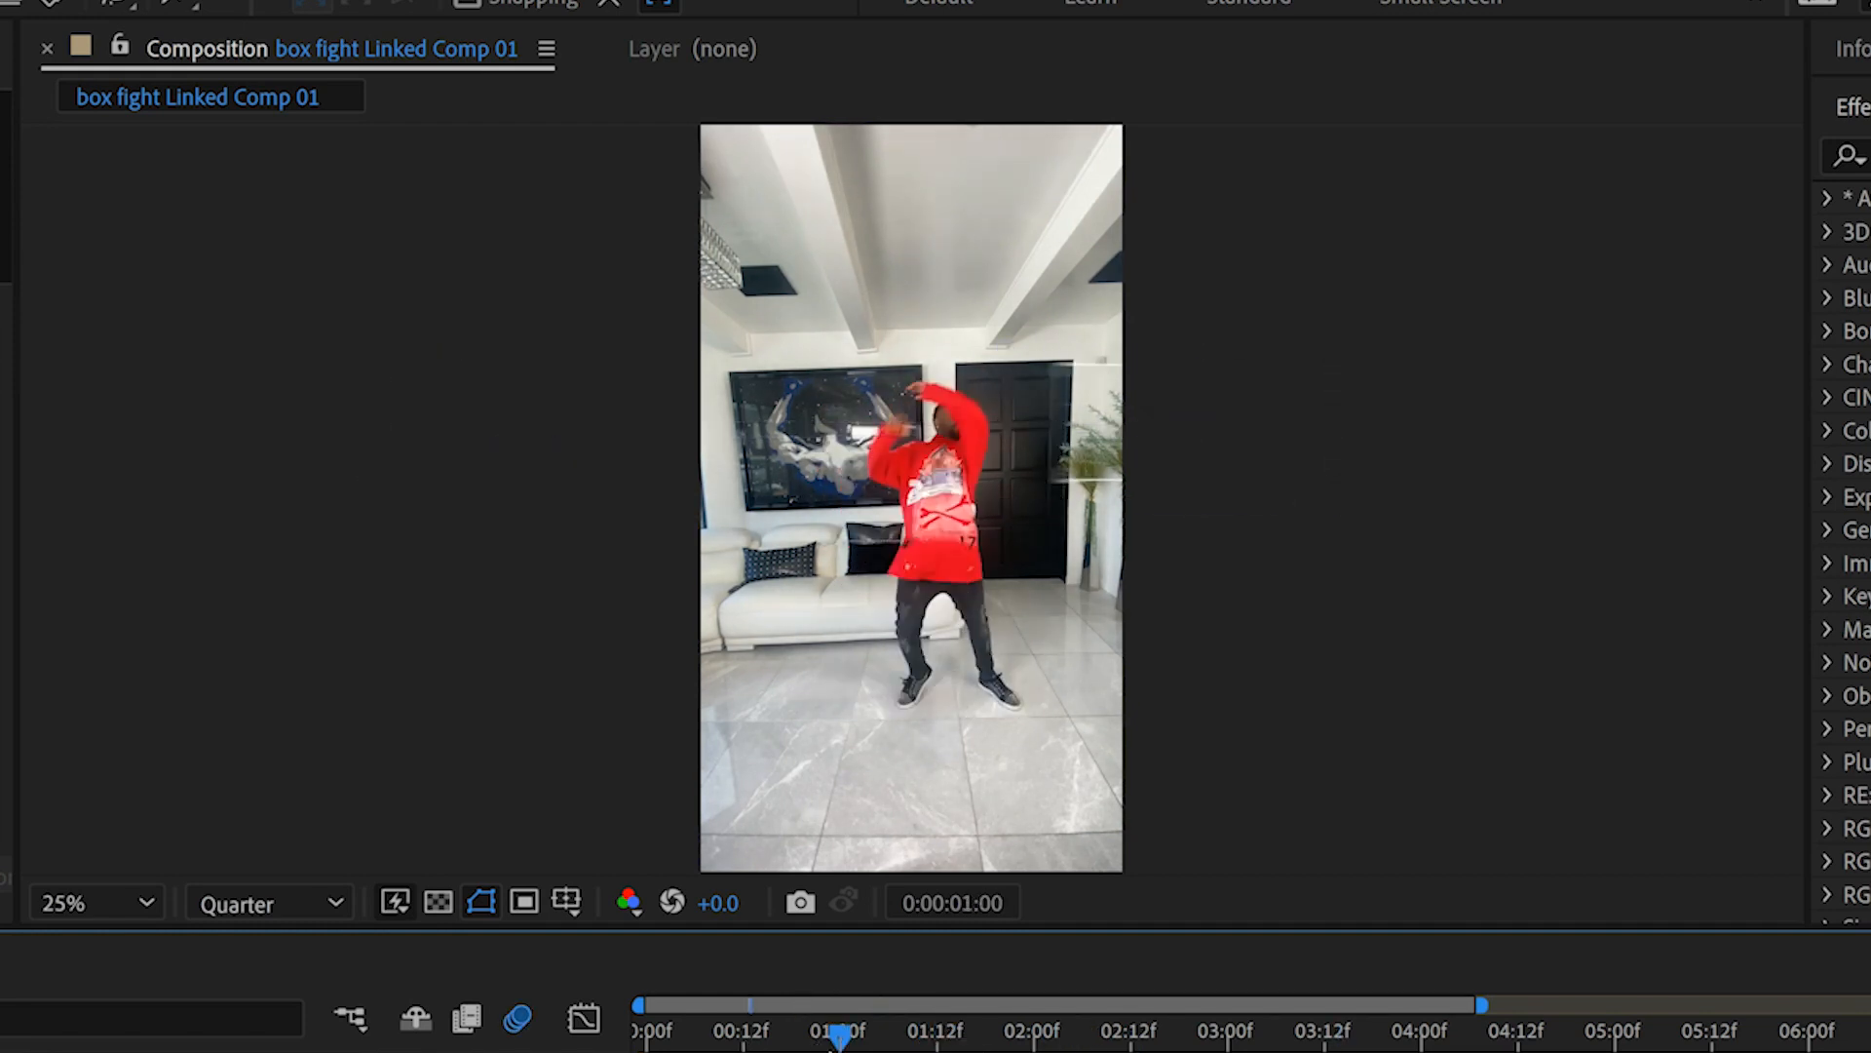
# Switch on the composition's Enable Motion Blur toggle in the timeline.
pyautogui.click(989, 978)
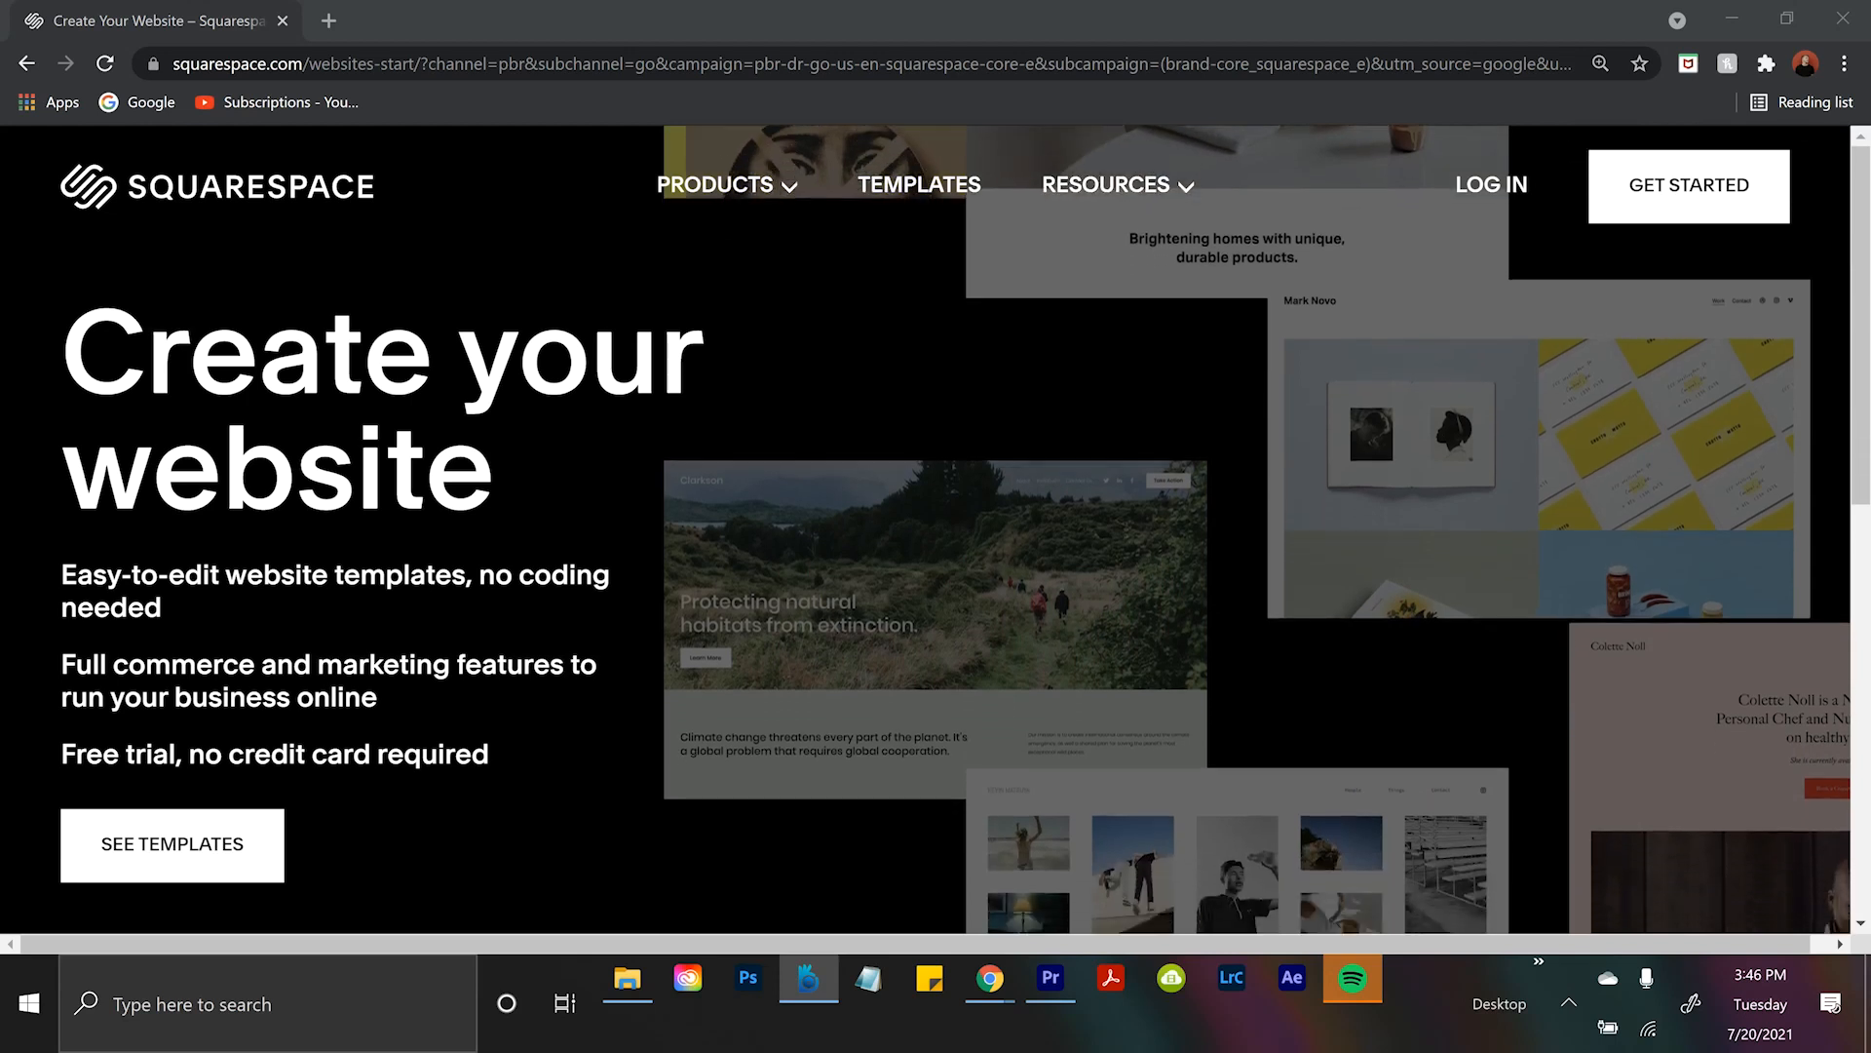
# Scroll the portfolio template demo and open the roasted beet wedges blog post.
pyautogui.scroll(-3)
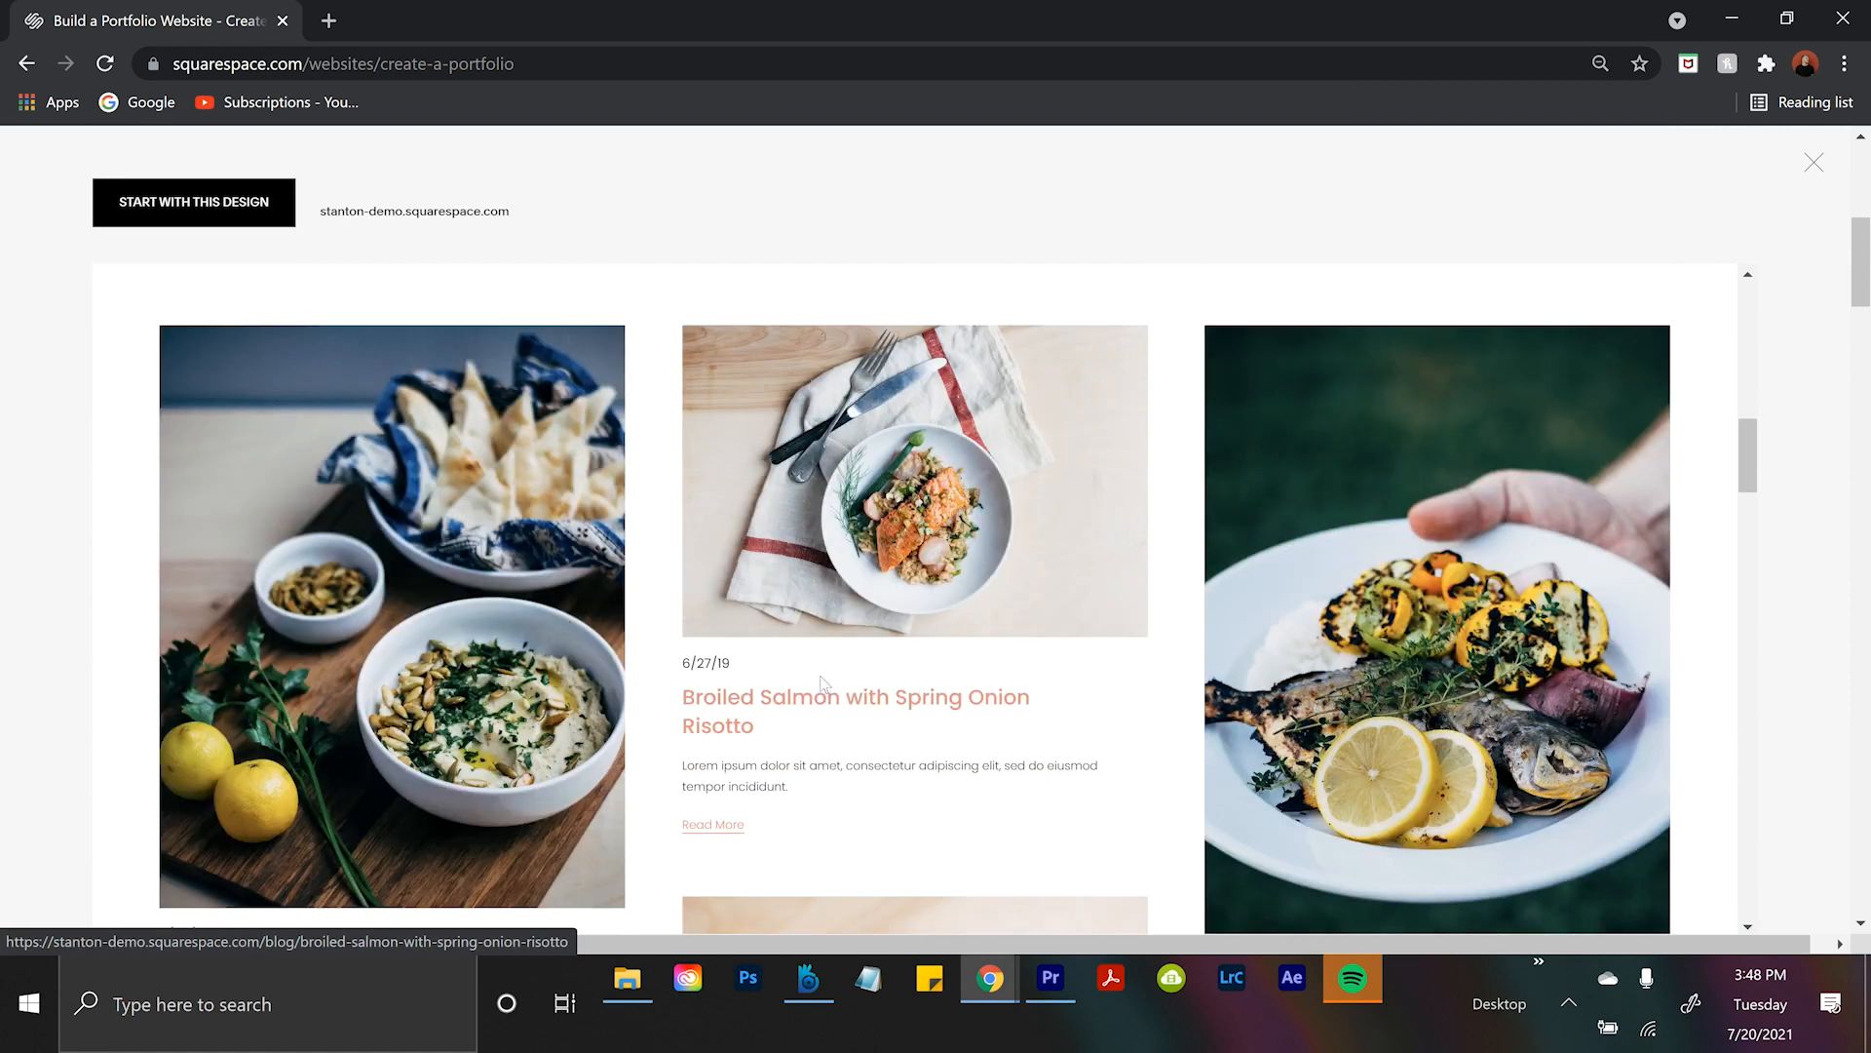
pyautogui.scroll(-3)
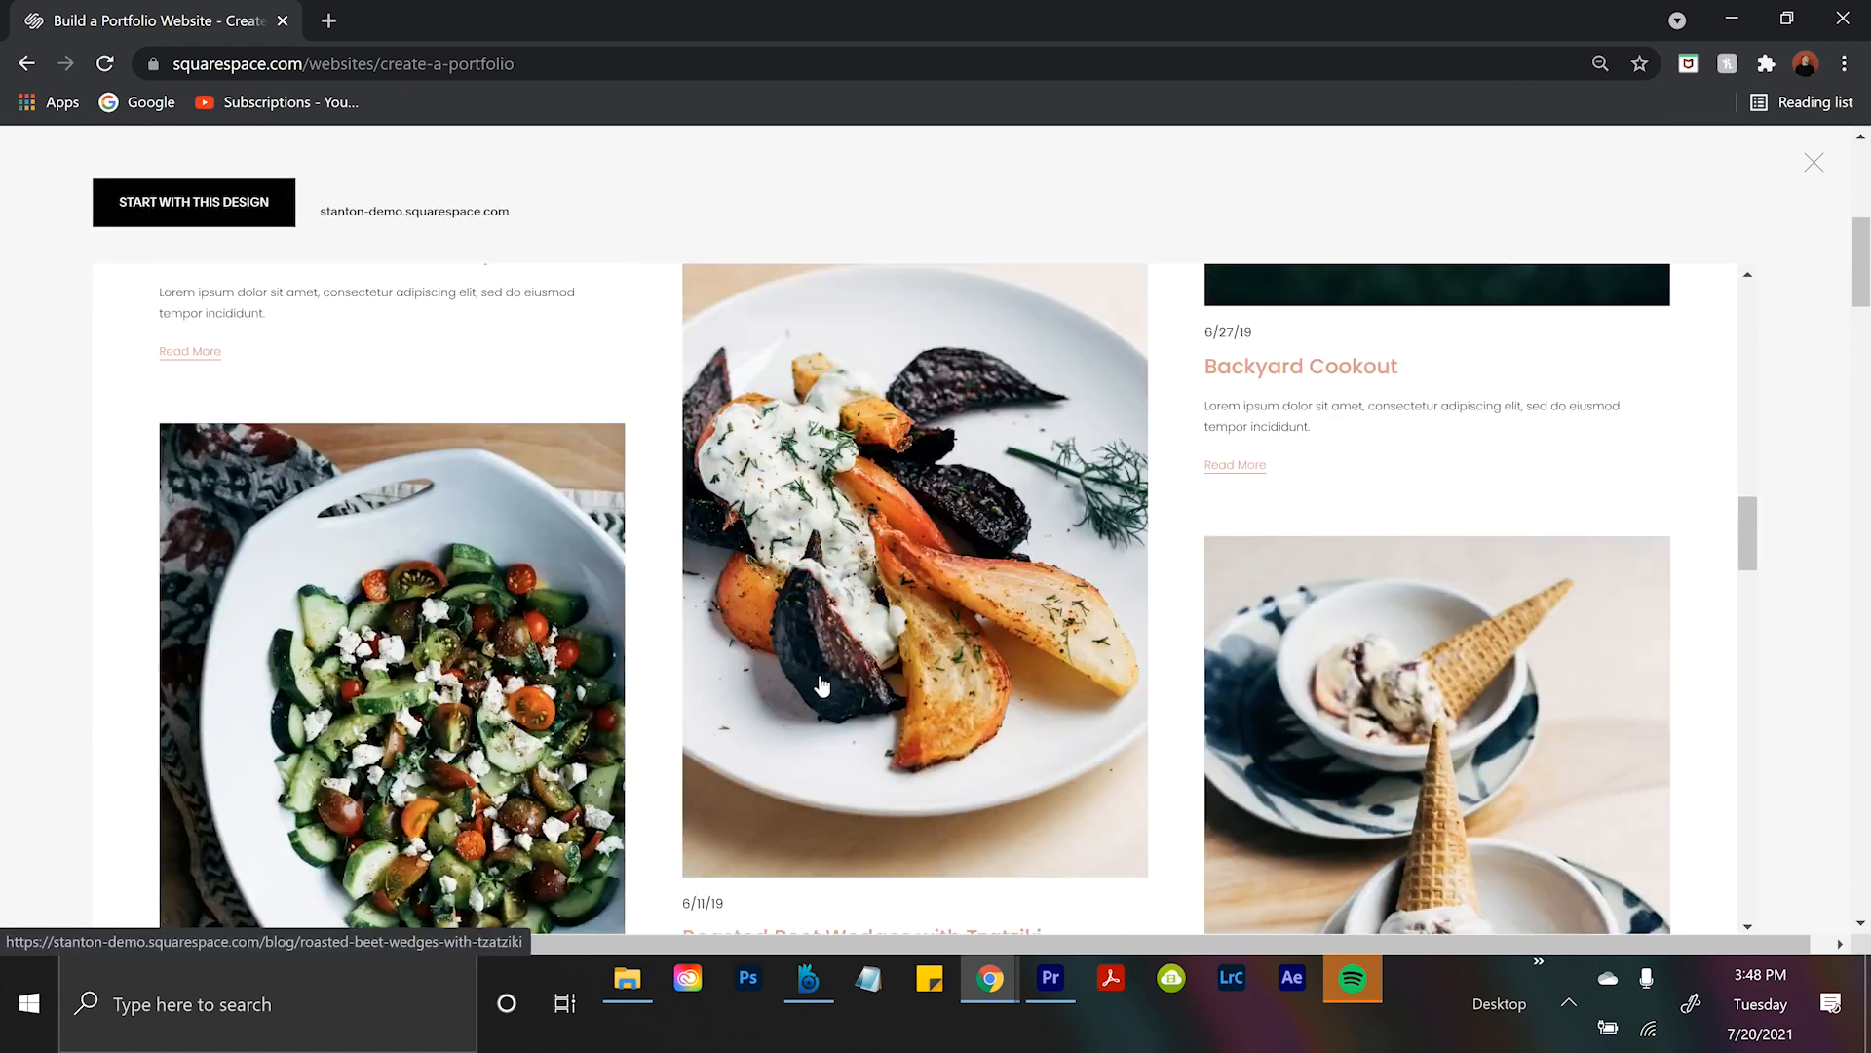
pyautogui.click(1813, 163)
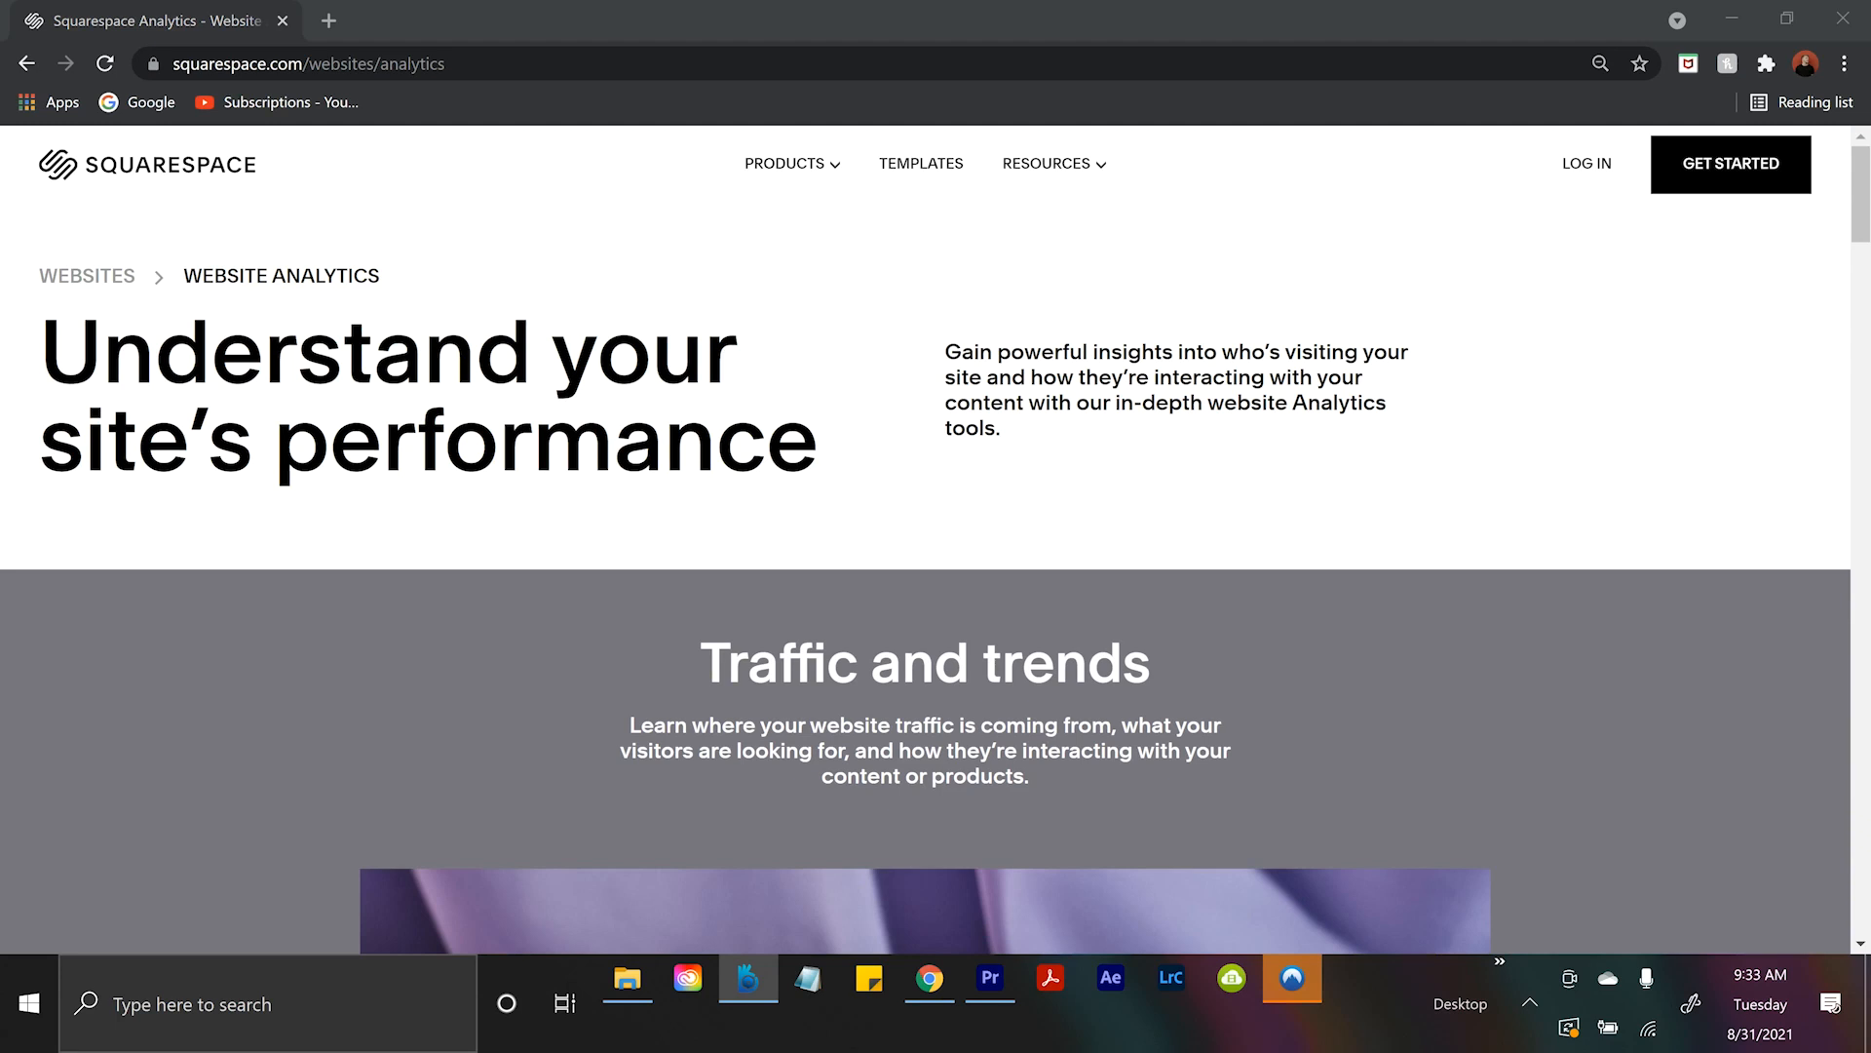
# Scroll past Traffic and trends down to the Traffic sources section.
pyautogui.scroll(-3)
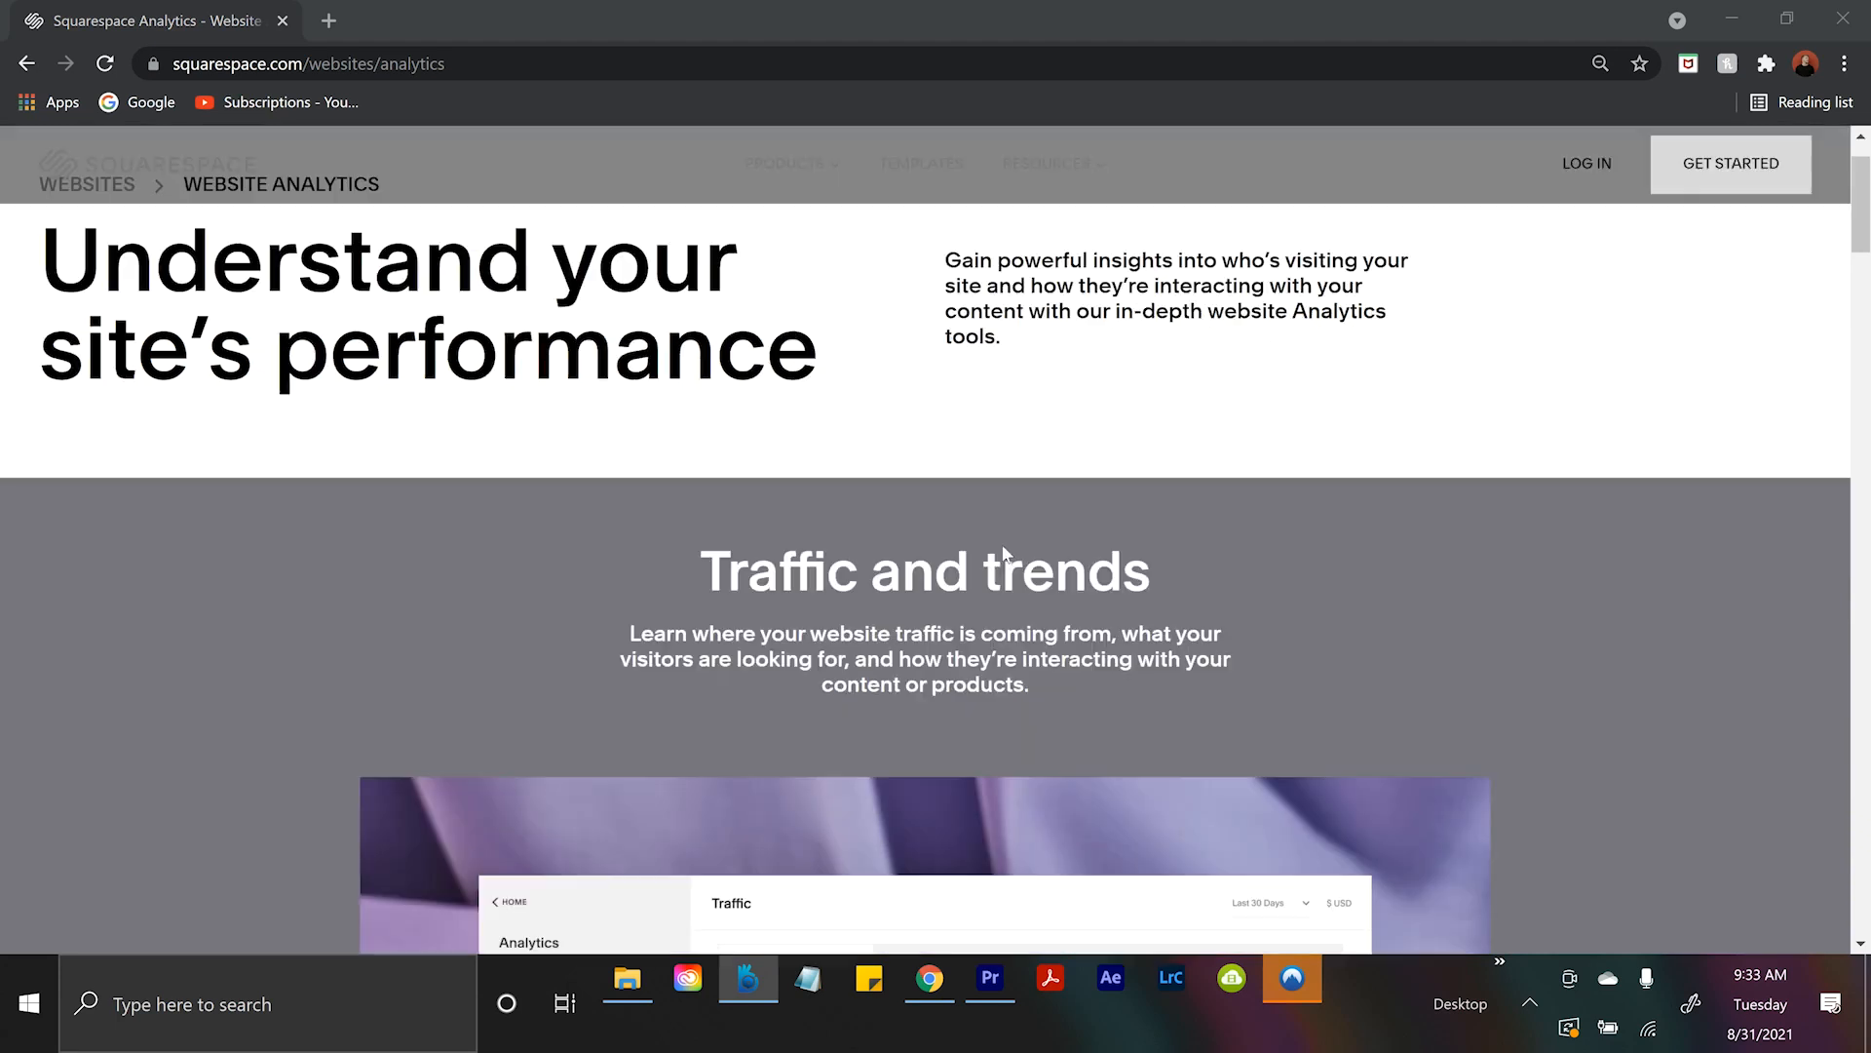
pyautogui.scroll(-3)
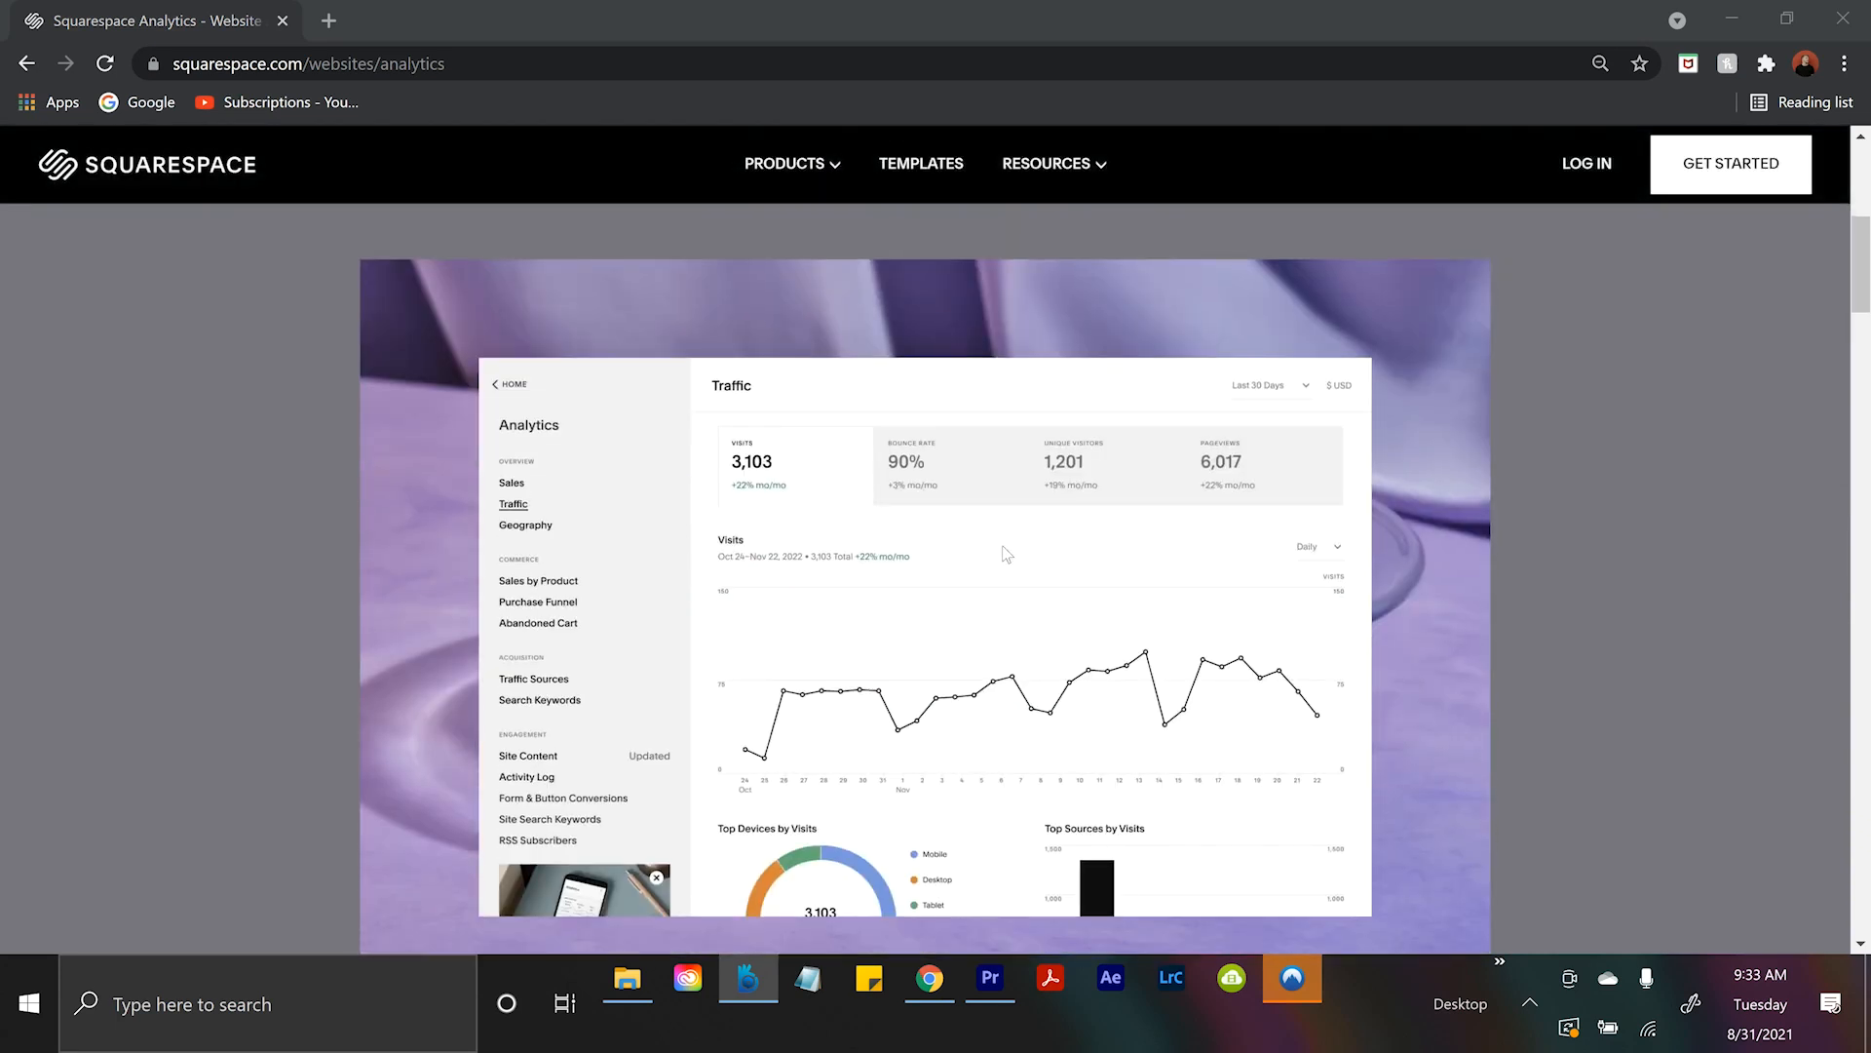
pyautogui.scroll(-3)
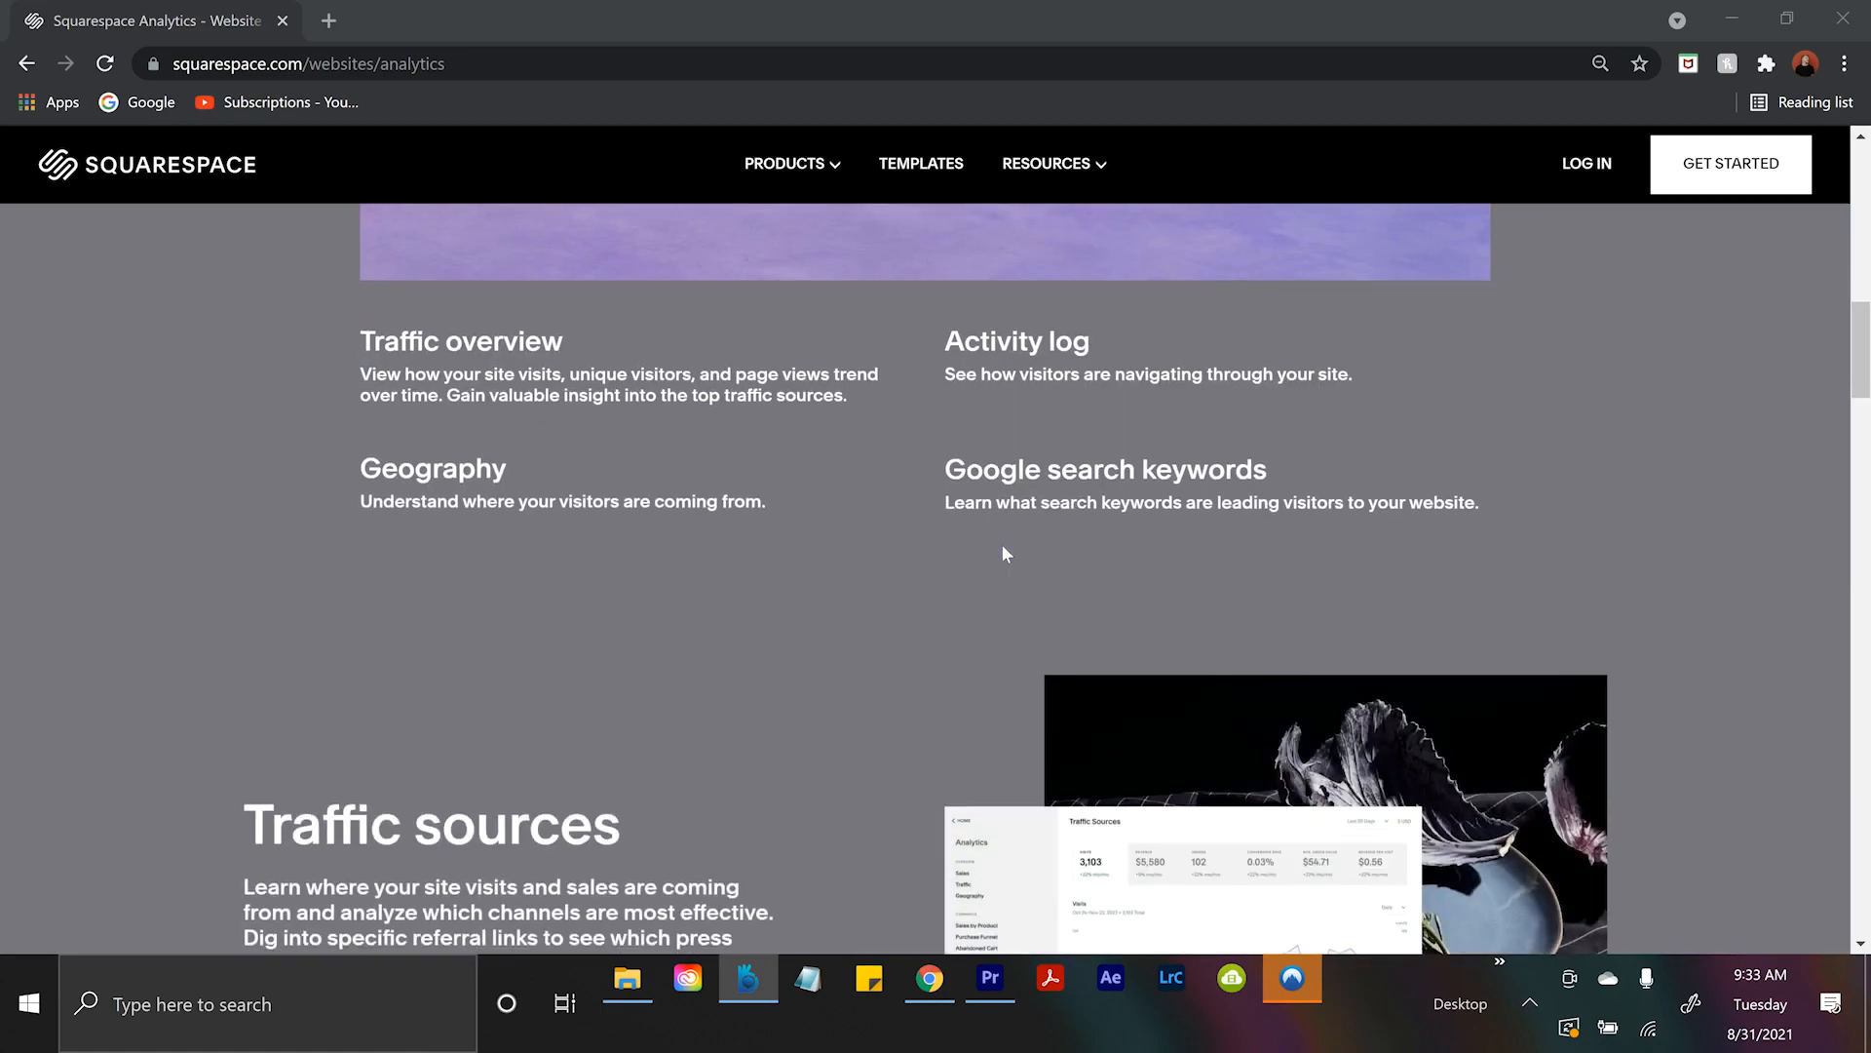
pyautogui.scroll(-3)
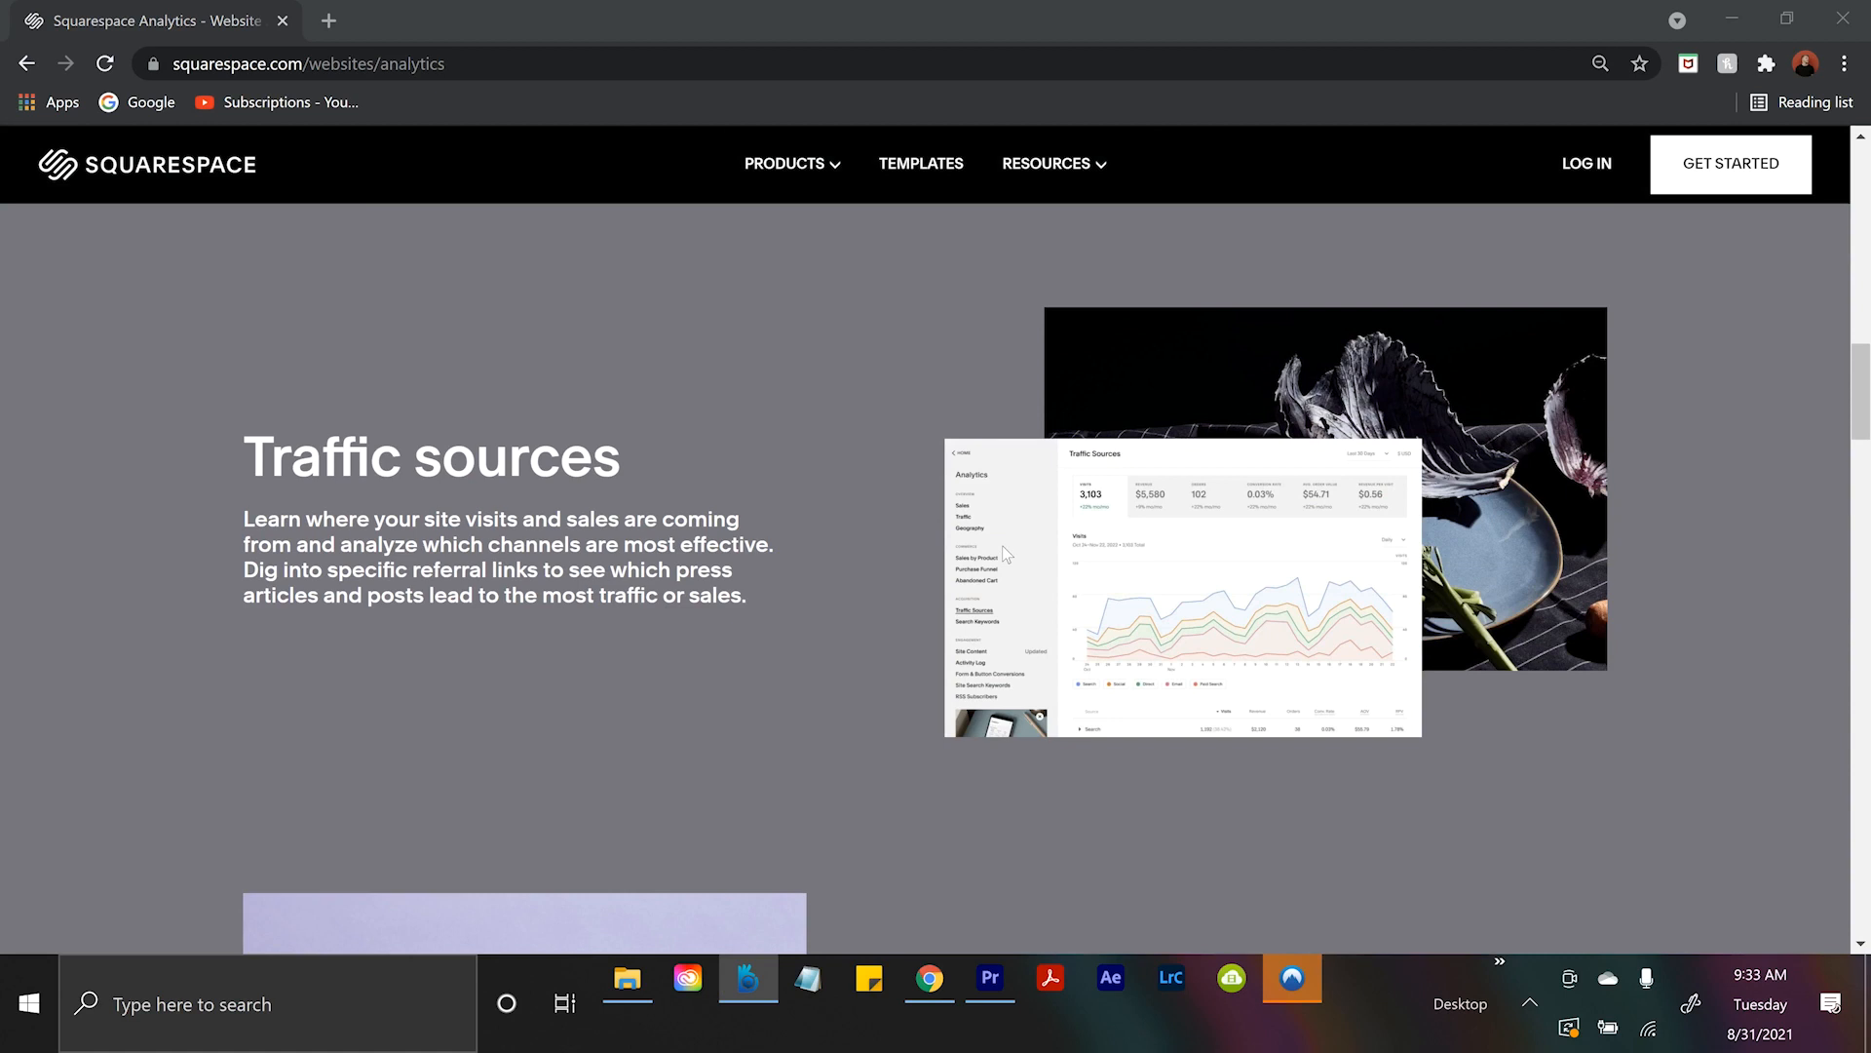
pyautogui.scroll(-3)
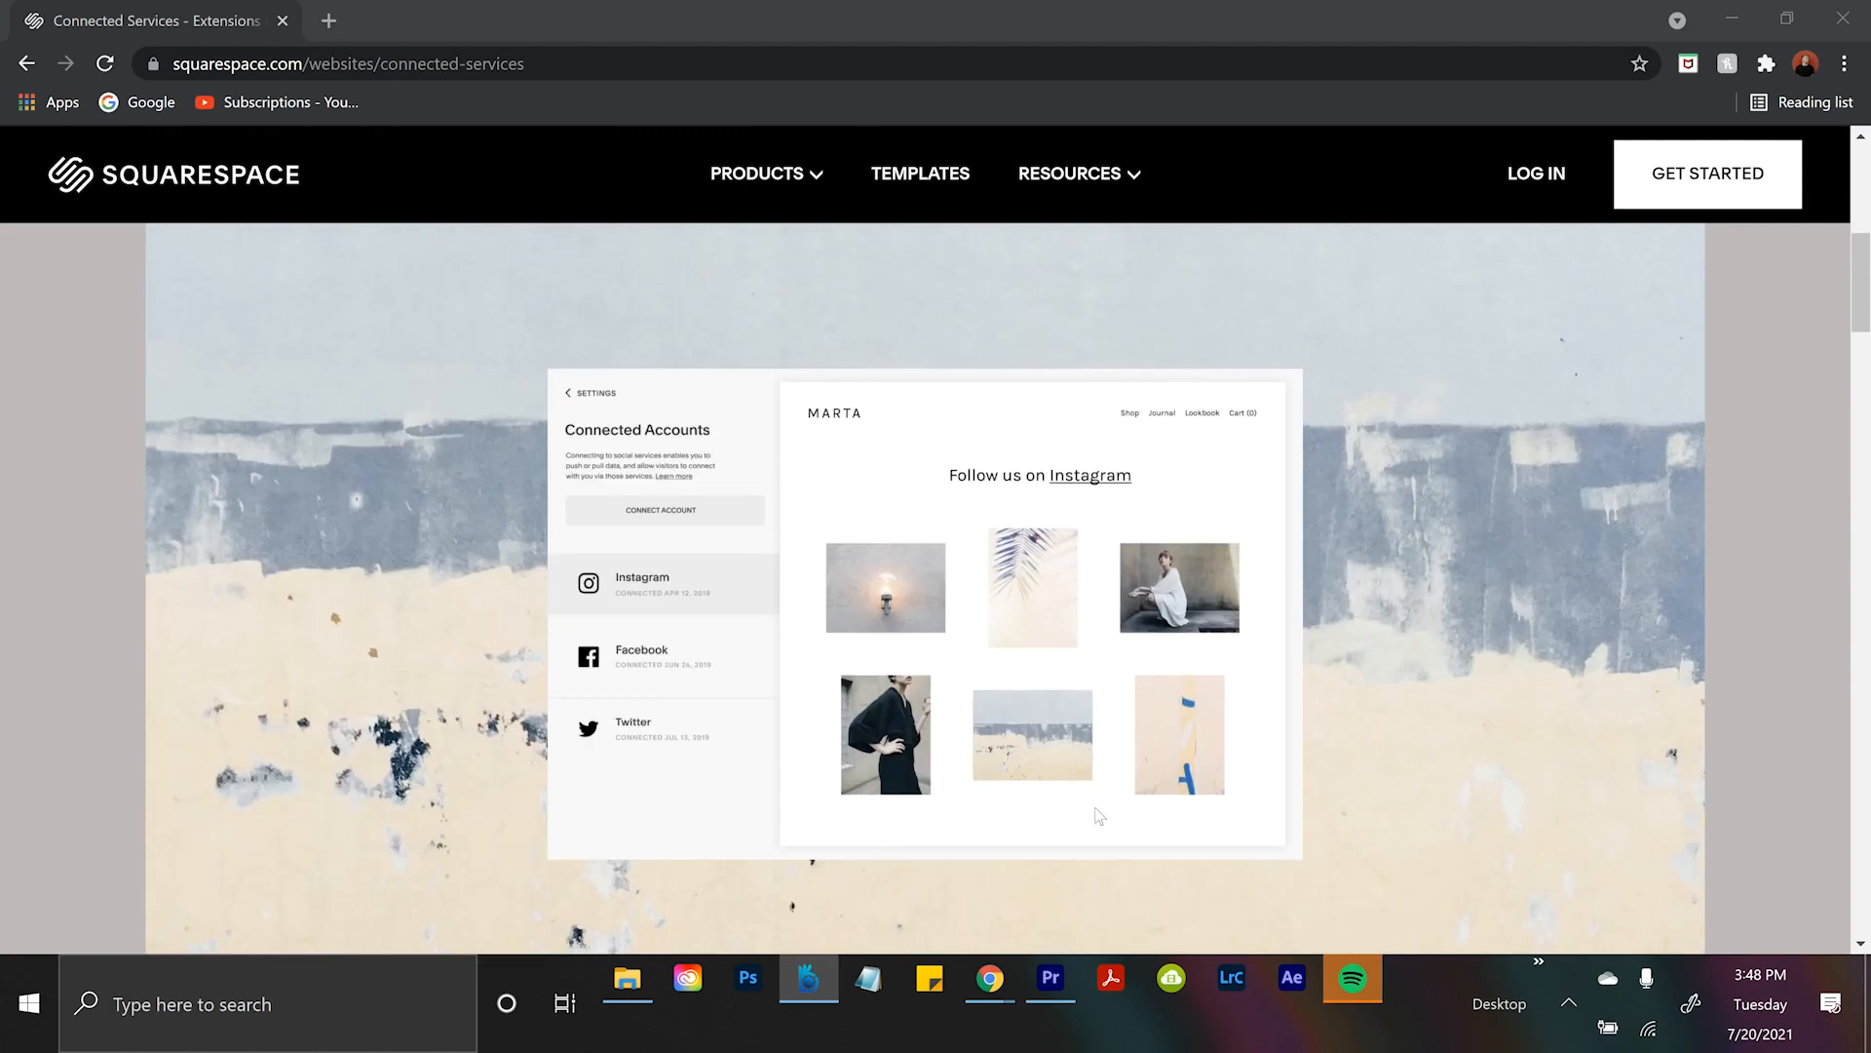
pyautogui.click(1054, 706)
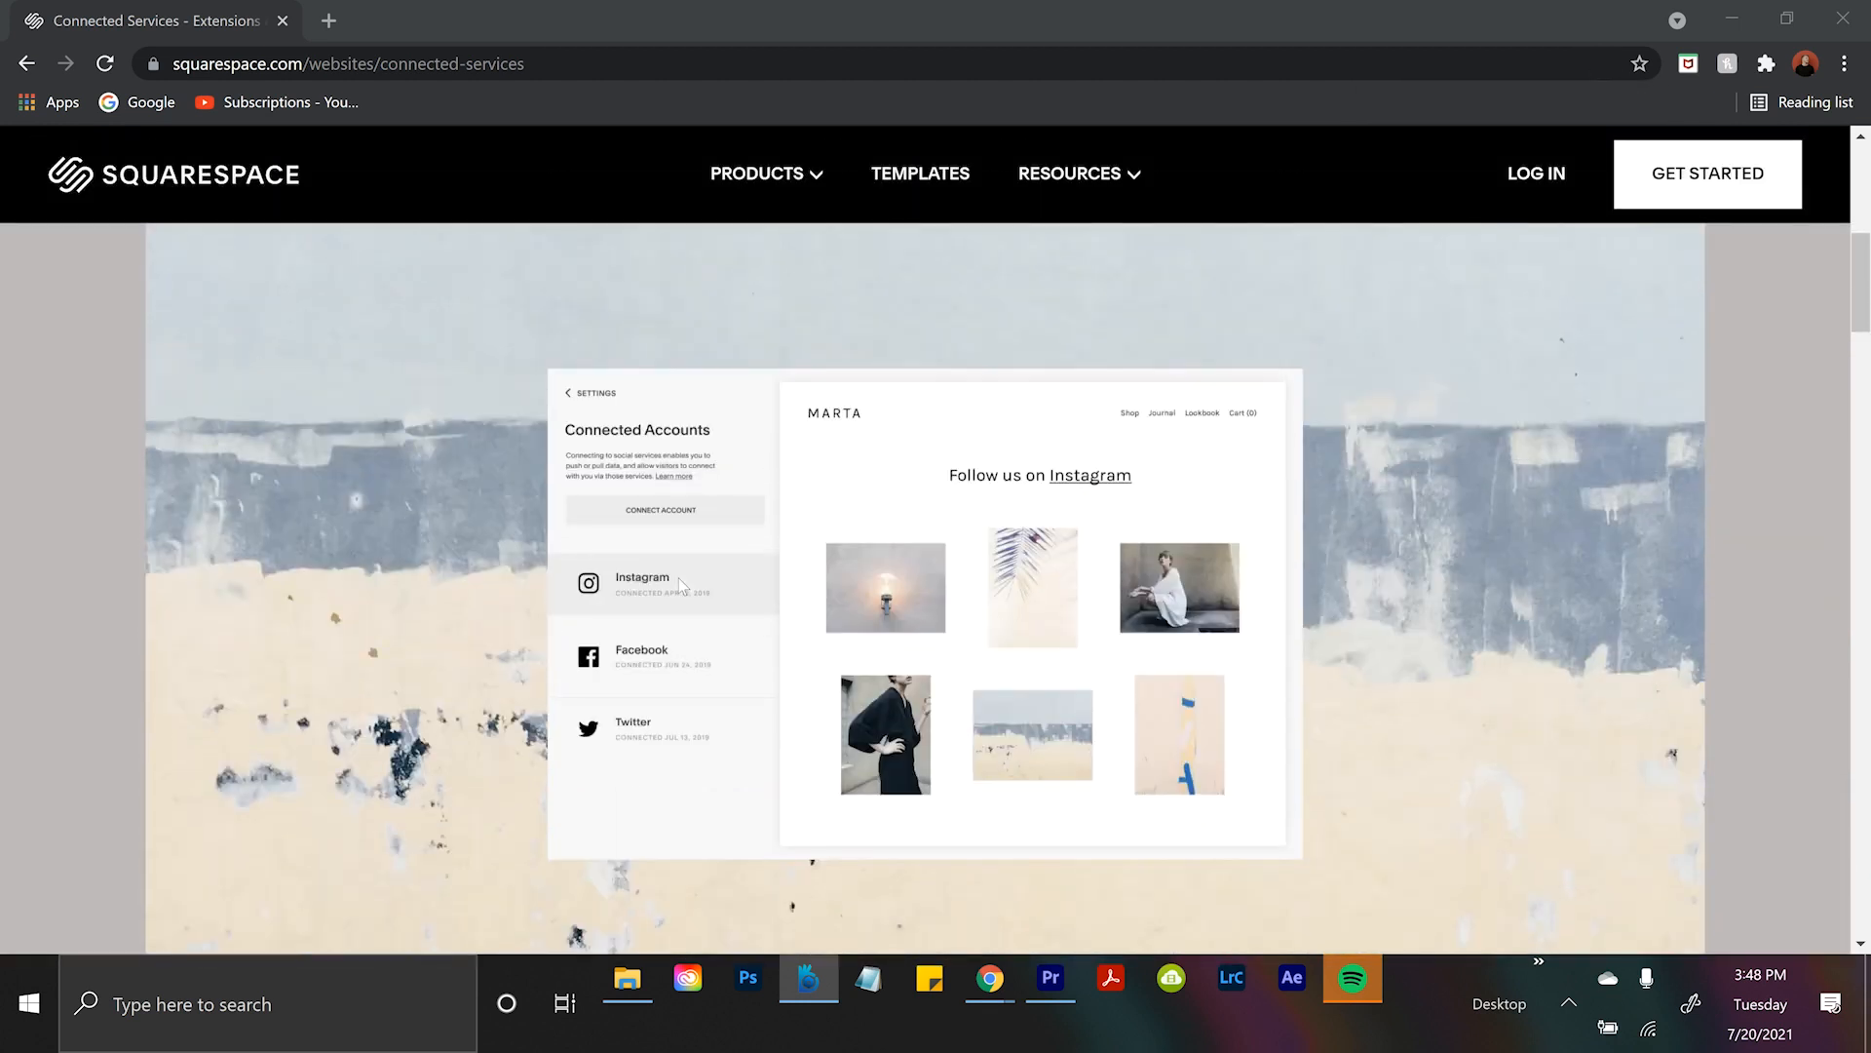
pyautogui.moveTo(1472, 510)
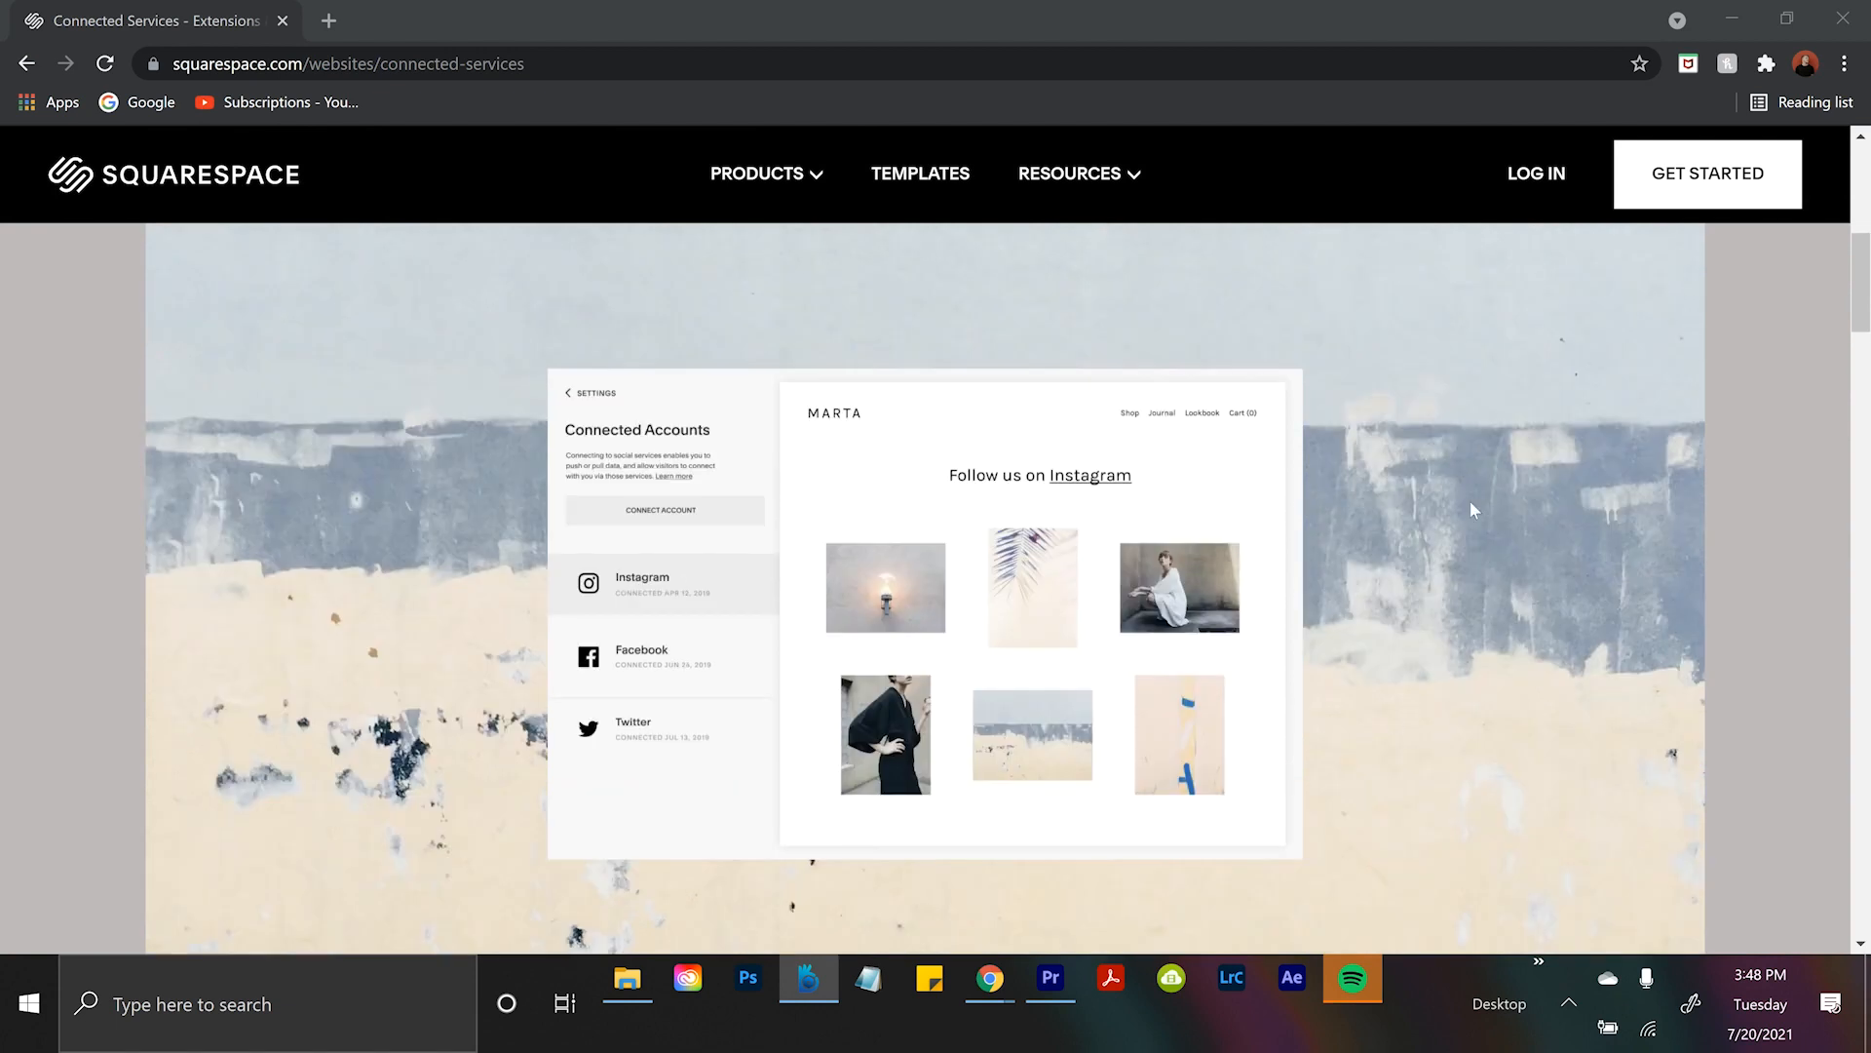
pyautogui.moveTo(1032, 655)
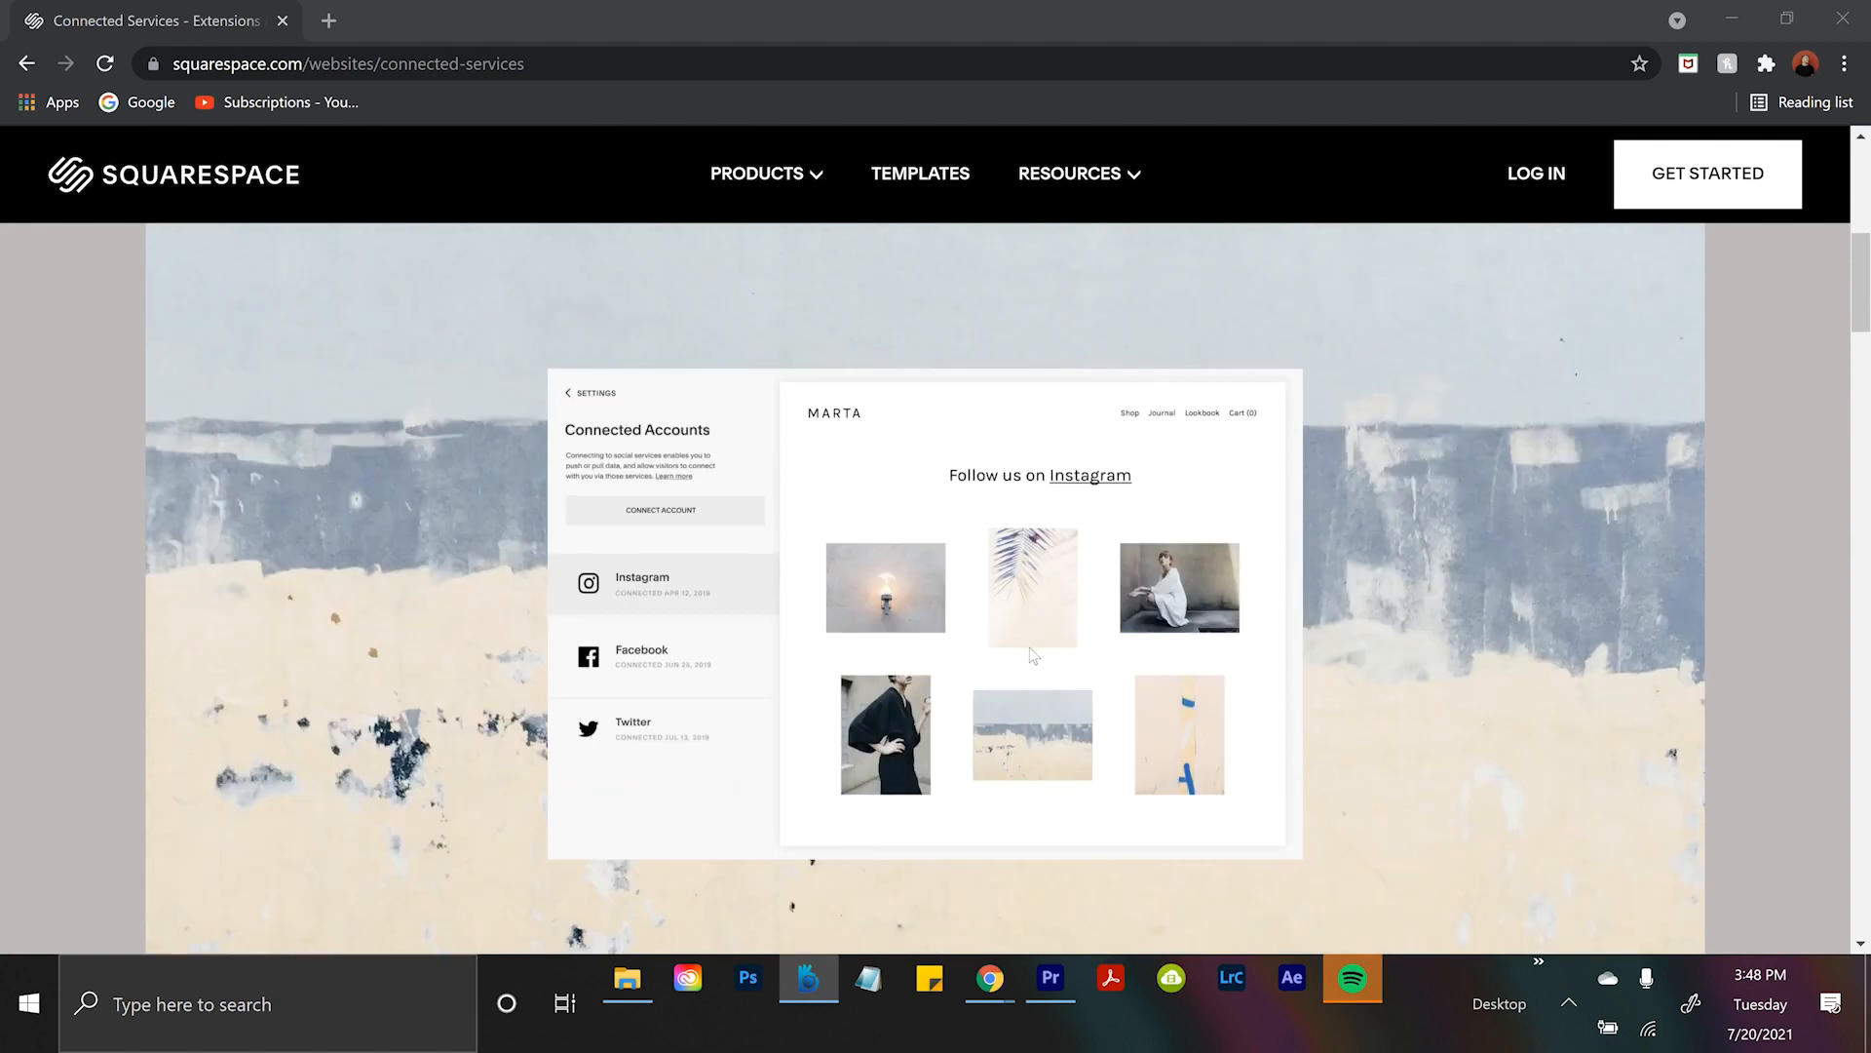